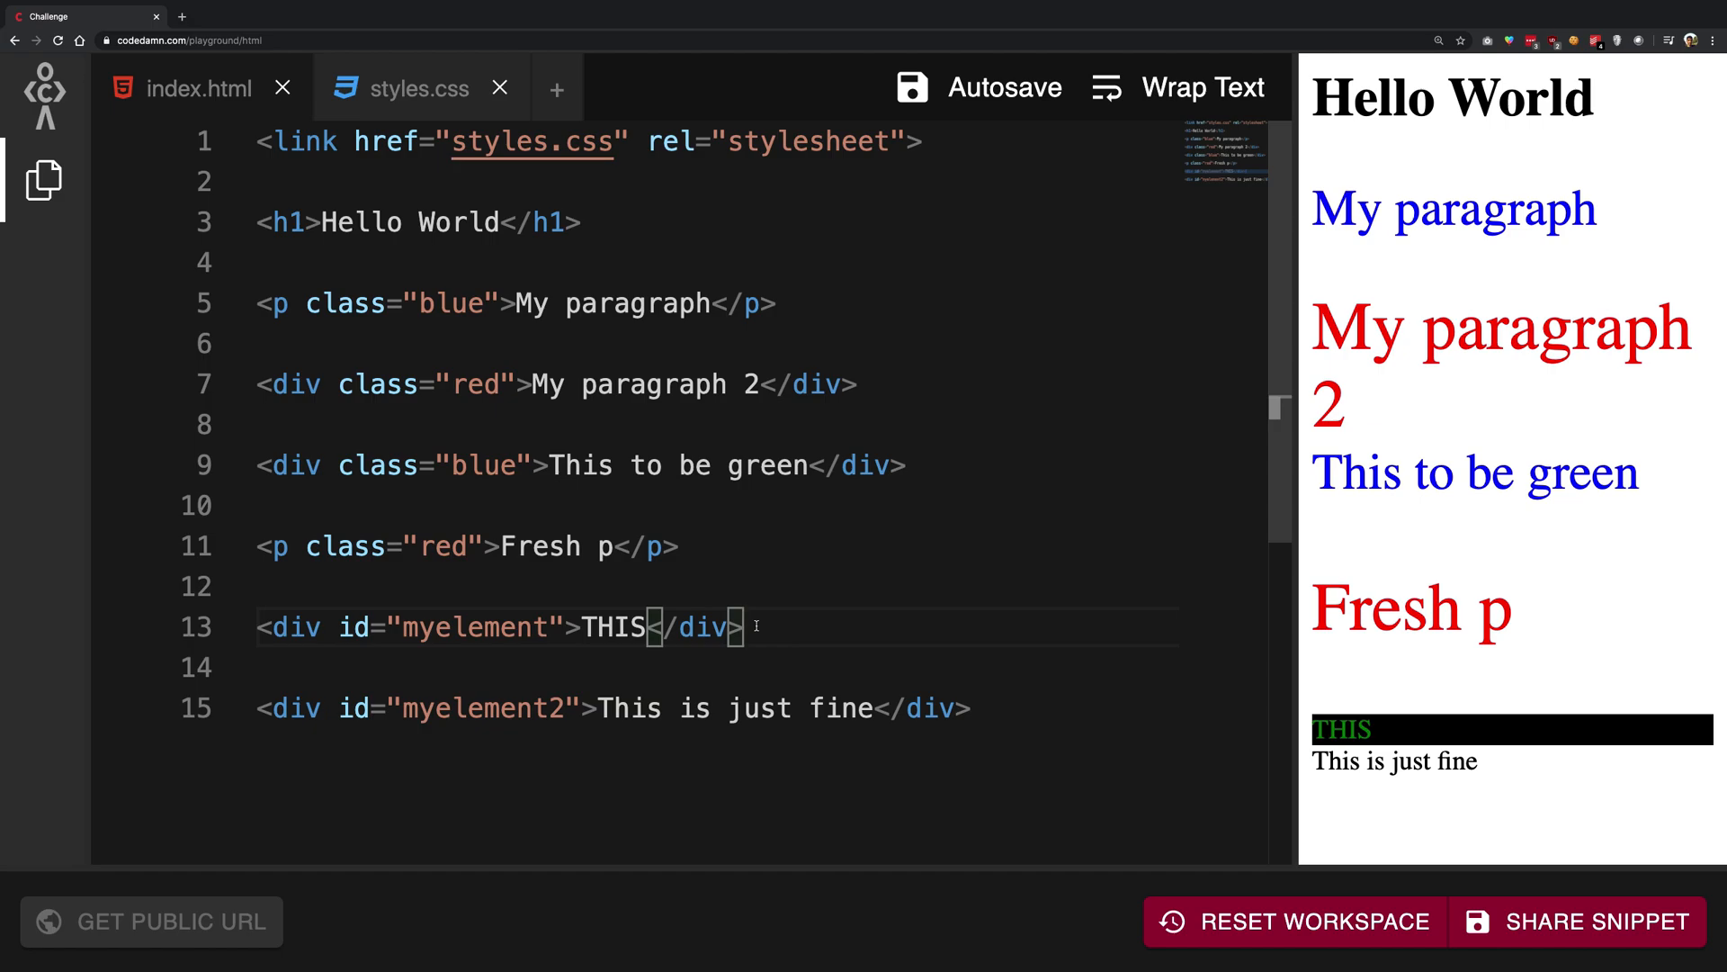
- Insert two blank lines at the top of index.html, above the stylesheet link
{"action": "left_click", "coordinate": [1026, 708]}
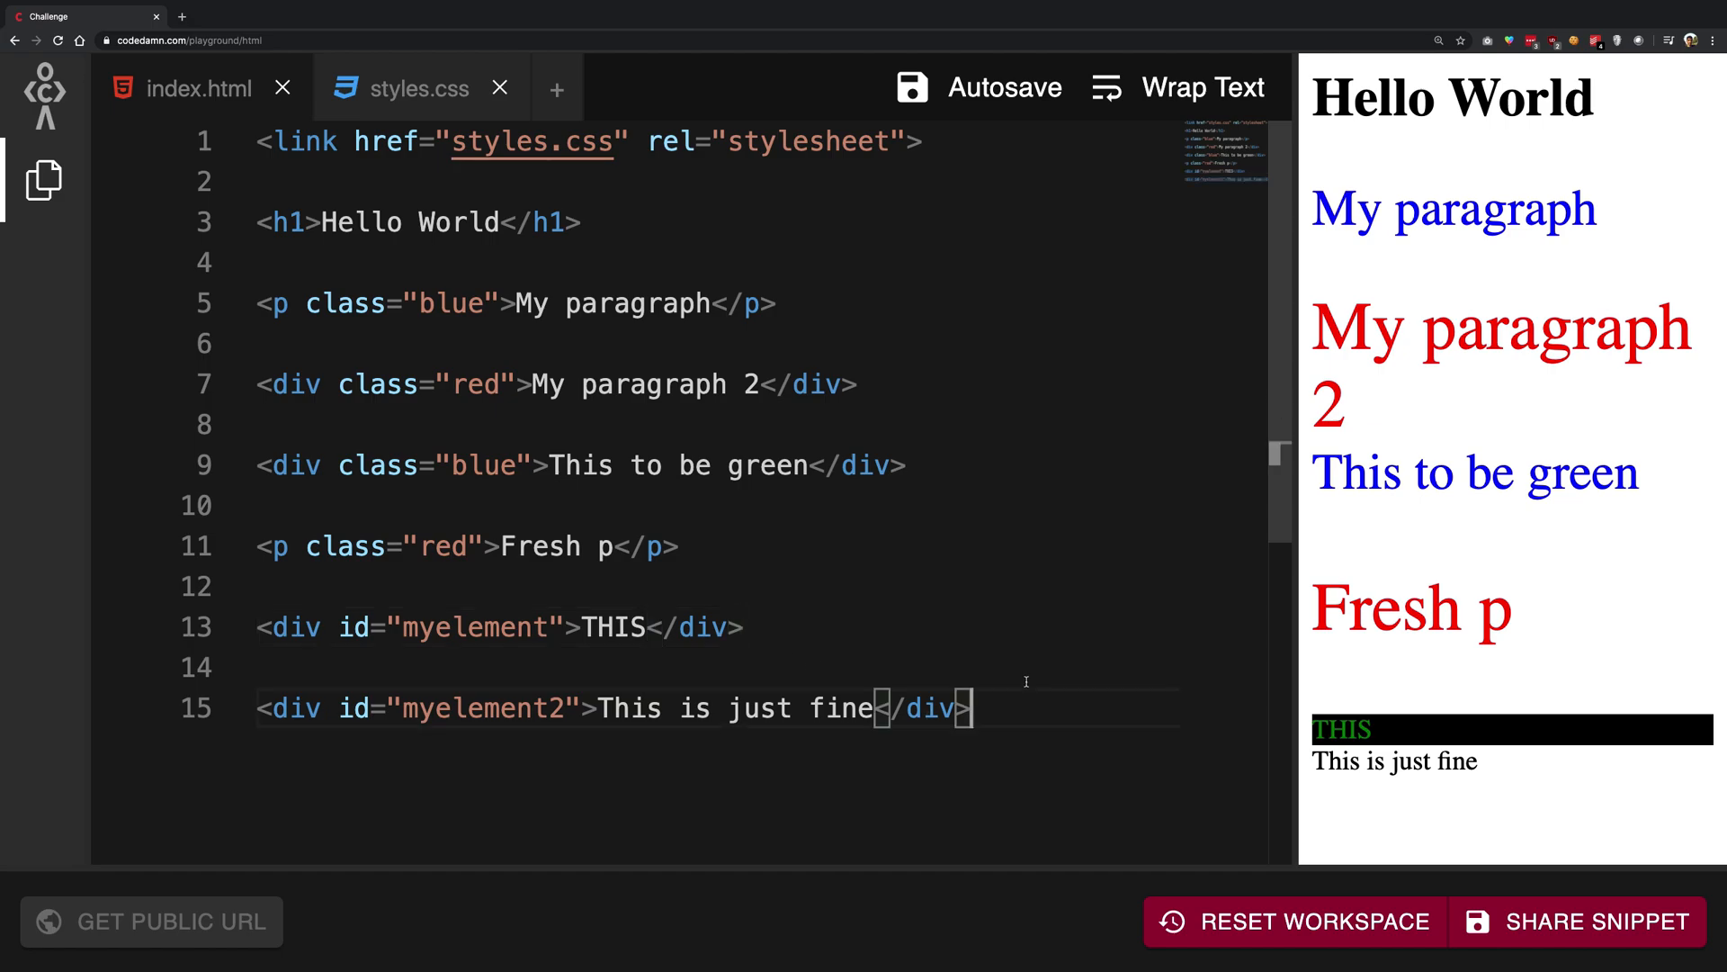
{"action": "key", "text": "ctrl+a"}
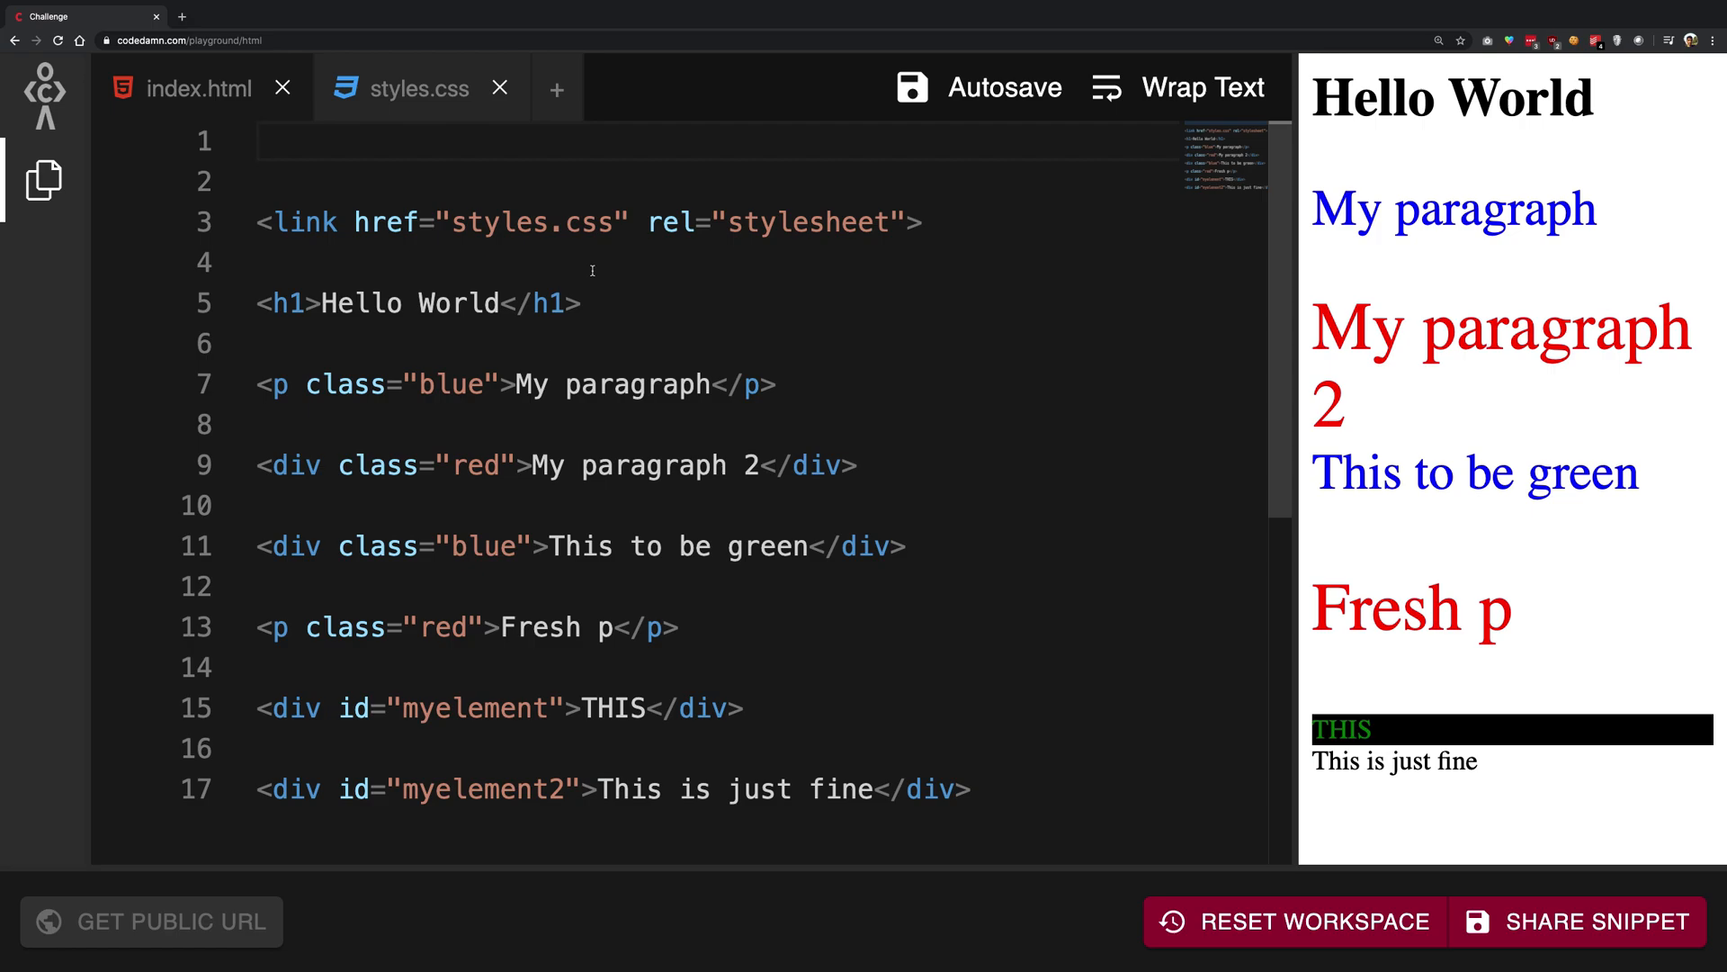
- Add a <!DOCTYPE html> declaration on line 1, removing an accidental <!-- comment
{"action": "type", "text": "<!DOCTYPE html>"}
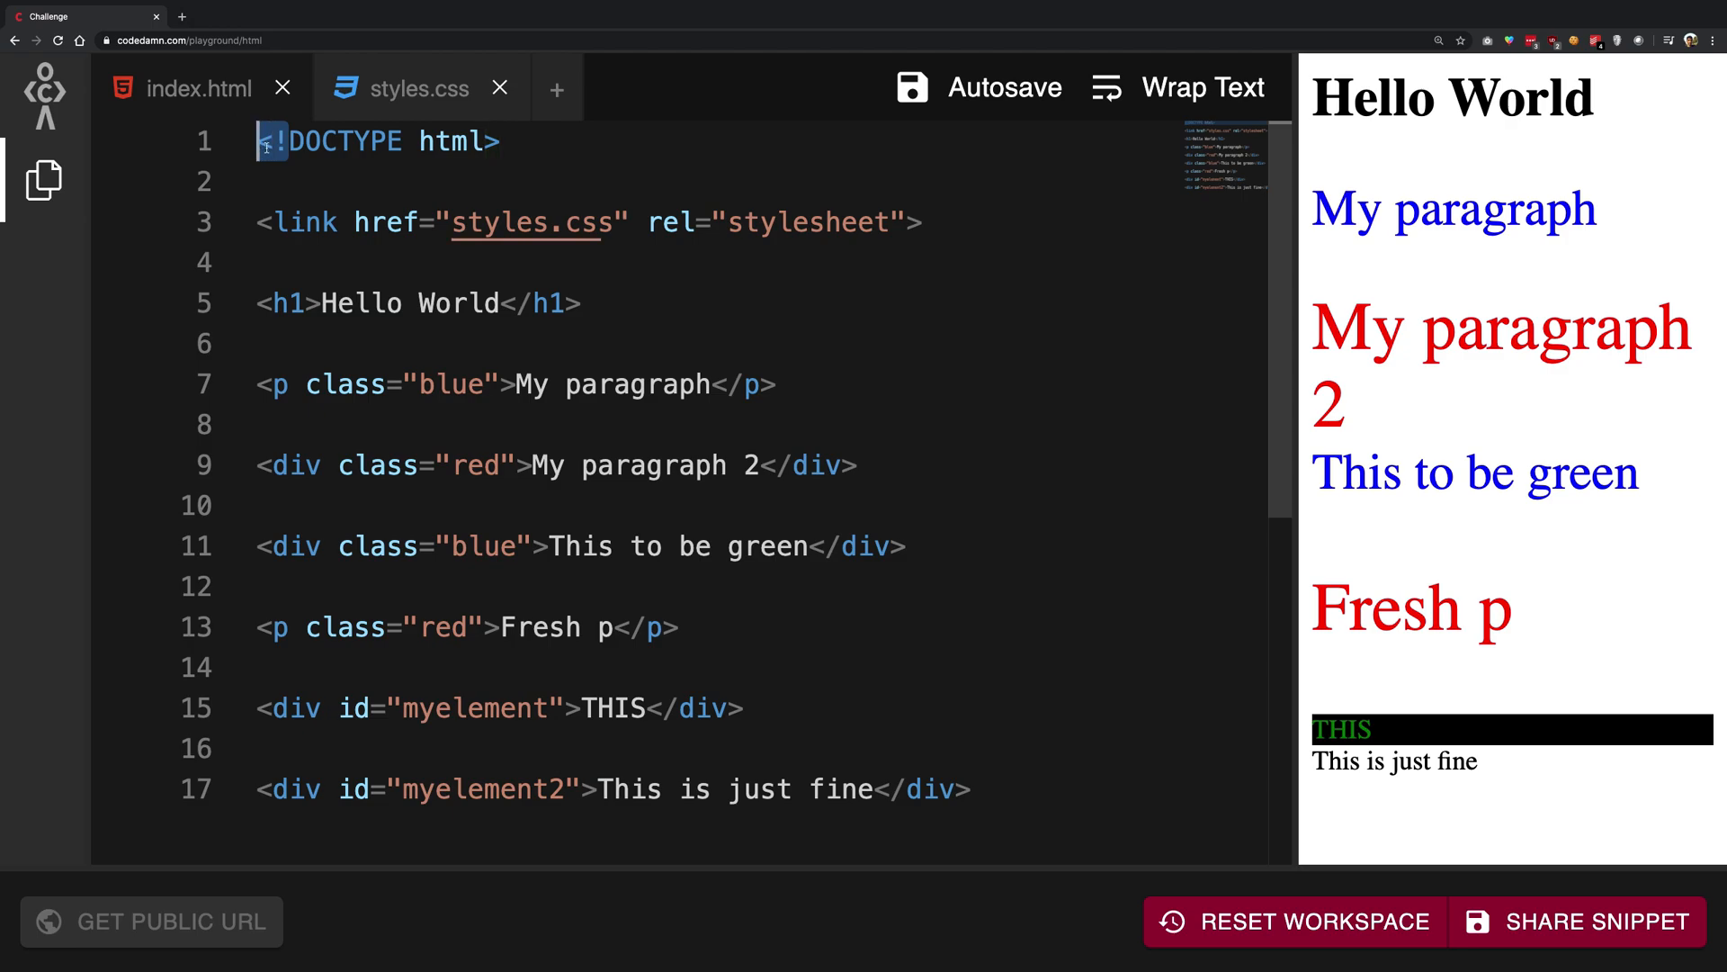
{"action": "type", "text": "<!--"}
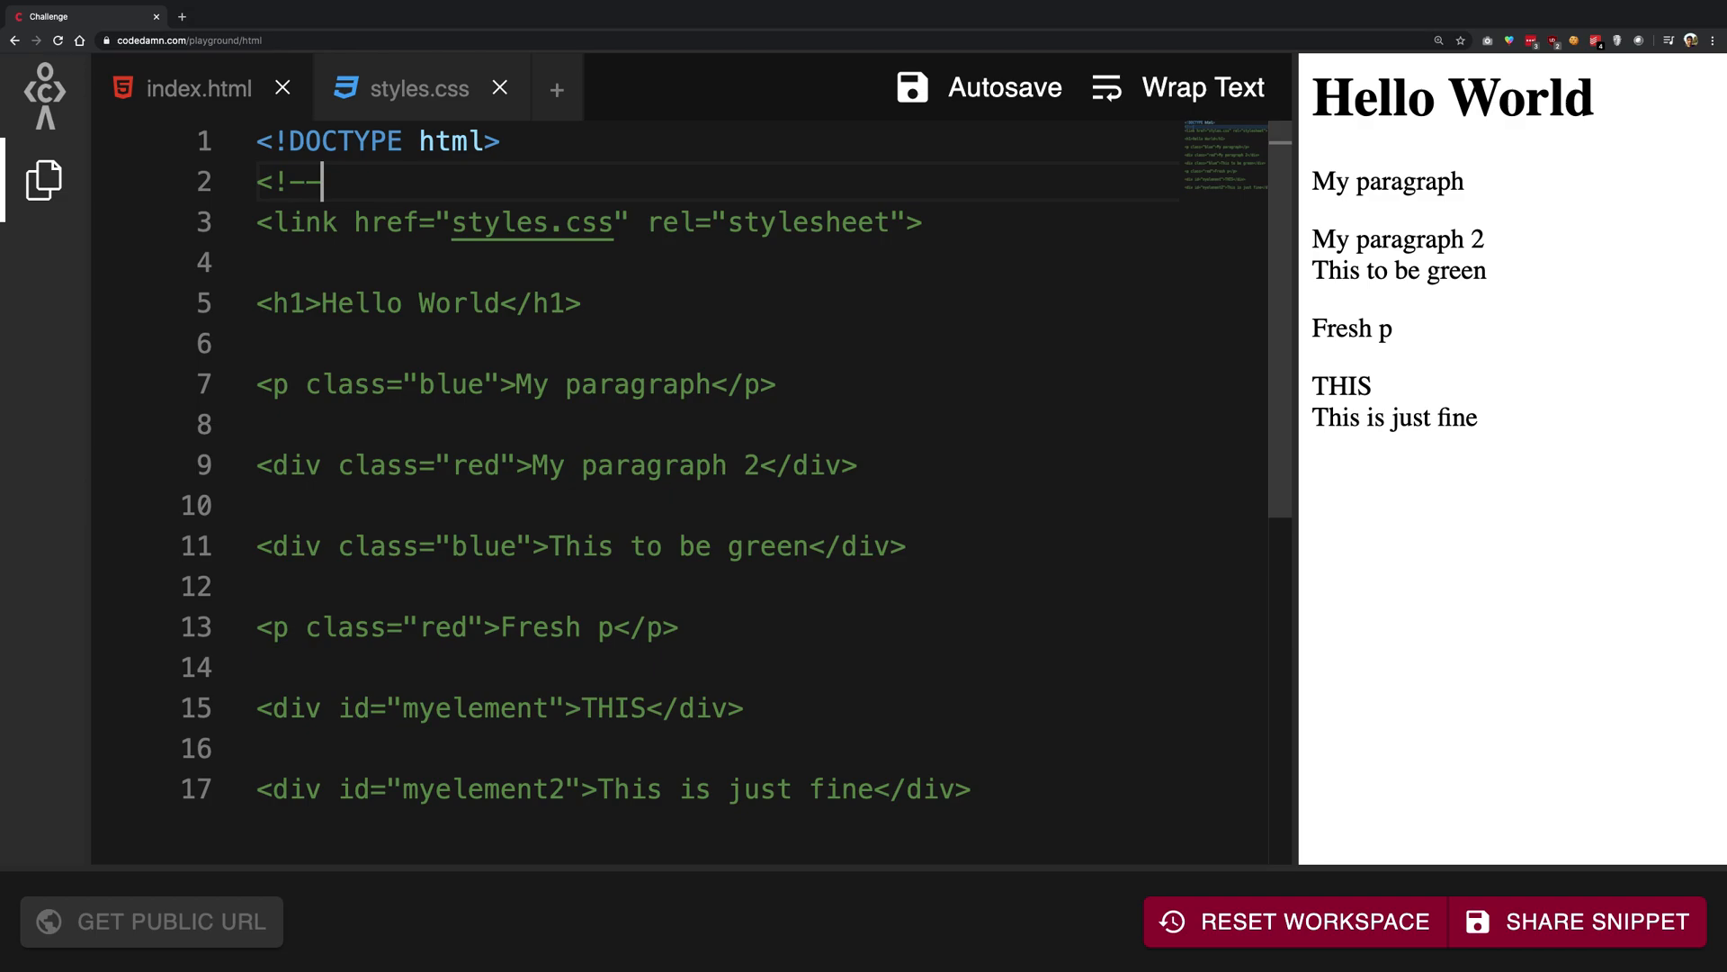
{"action": "key", "text": "Backspace"}
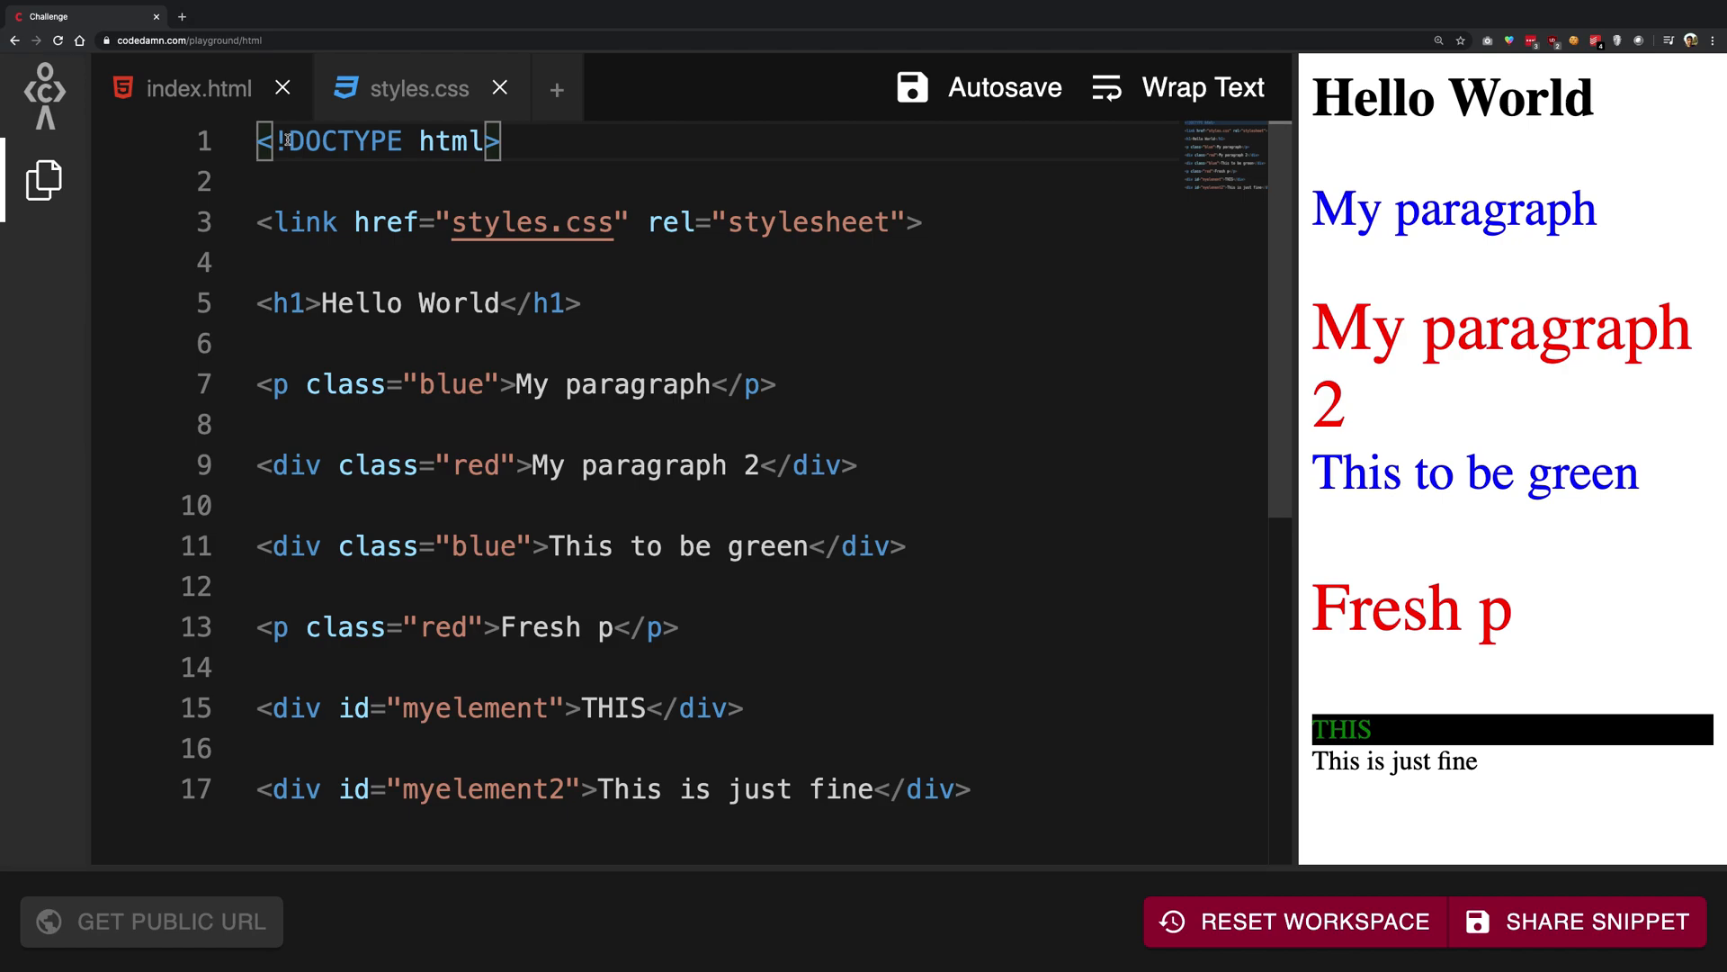
{"action": "double_click", "coordinate": [452, 142]}
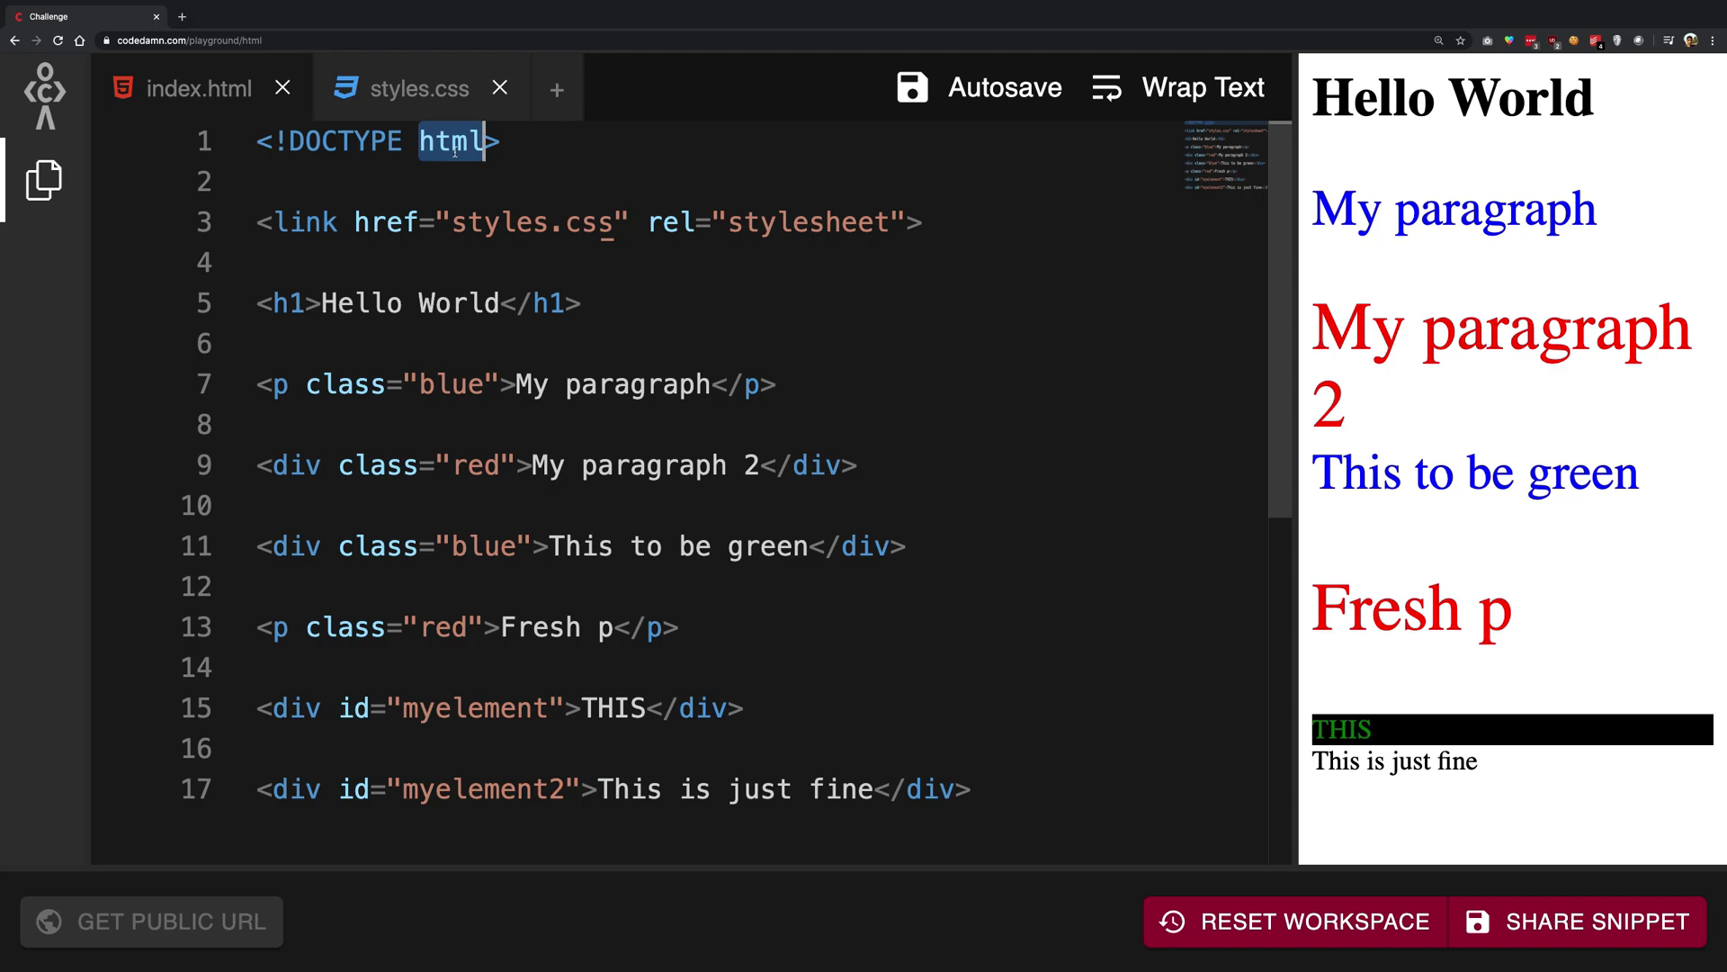
- Insert an empty <html></html> element pair on line 2
{"action": "type", "text": "<html>"}
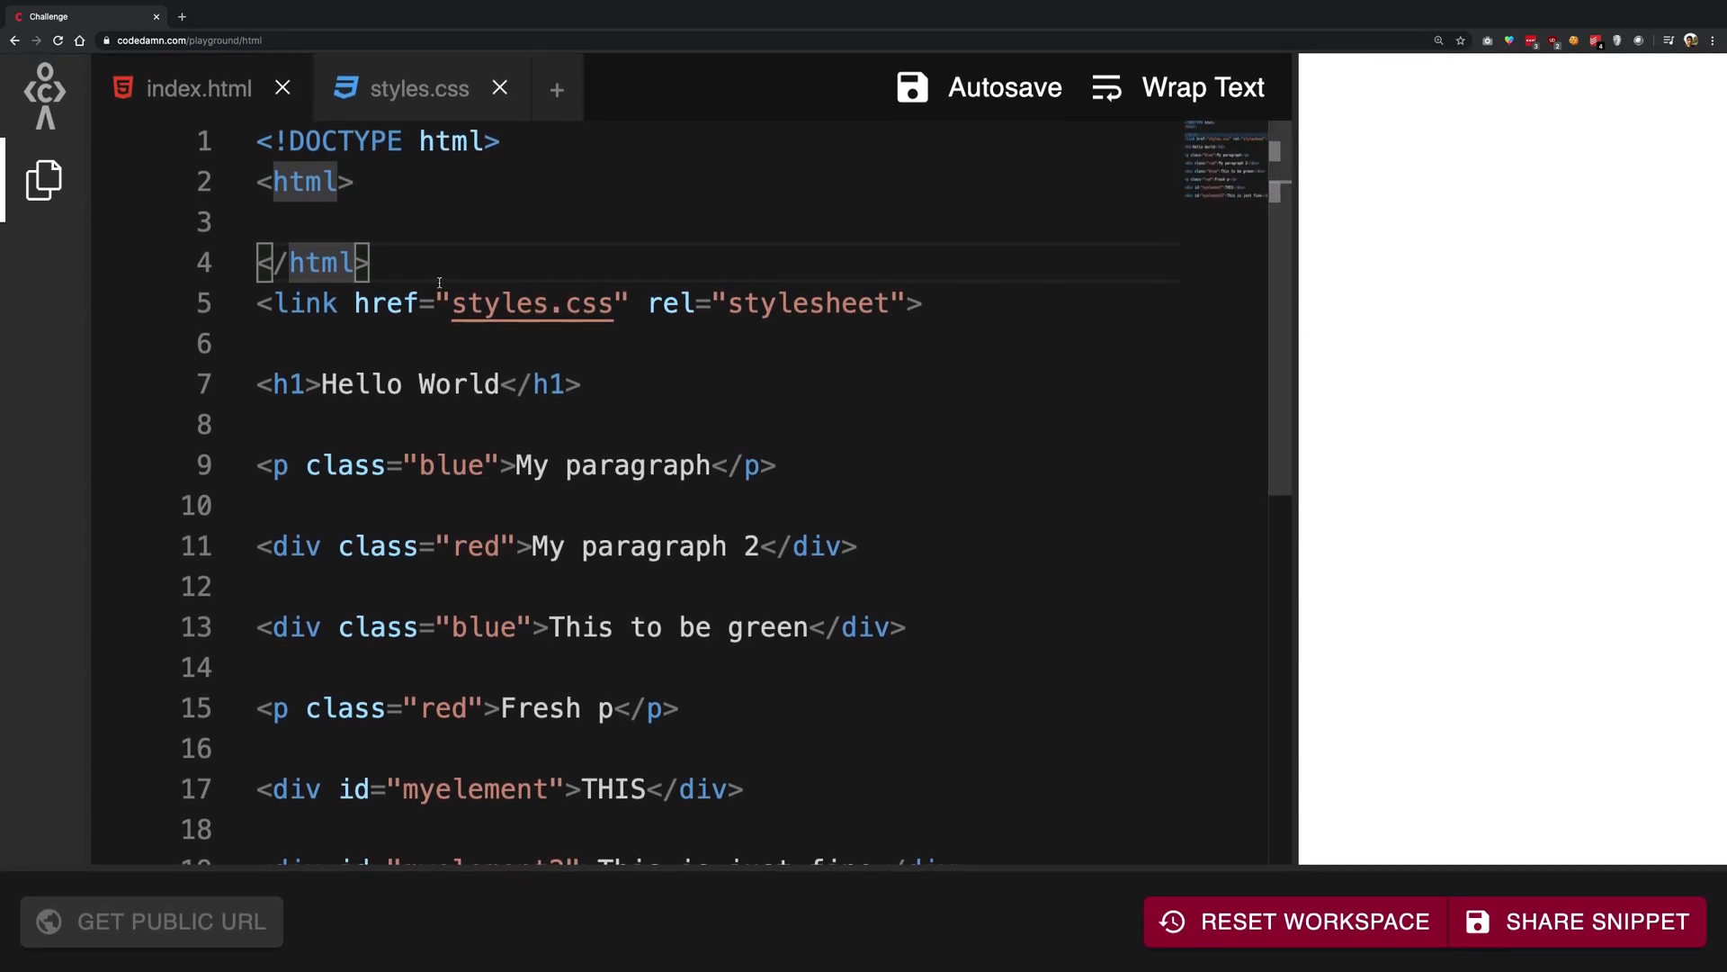
{"action": "mouse_move", "coordinate": [1282, 195]}
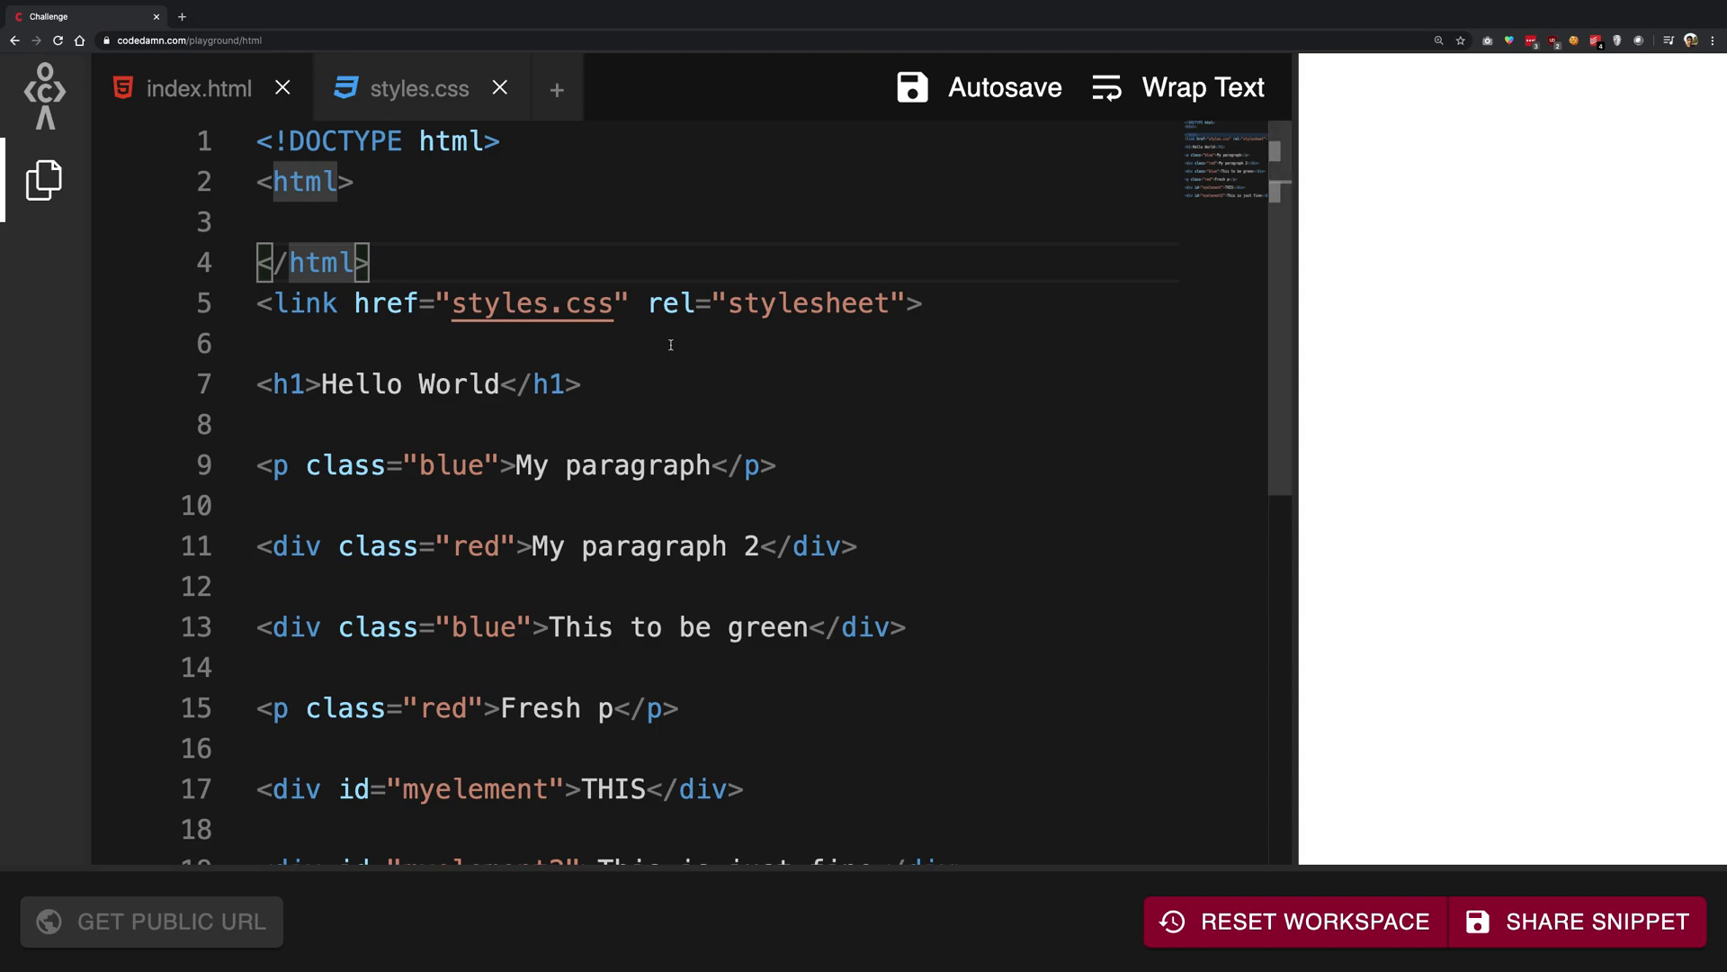
{"action": "scroll", "scroll_direction": "down", "scroll_amount": 3}
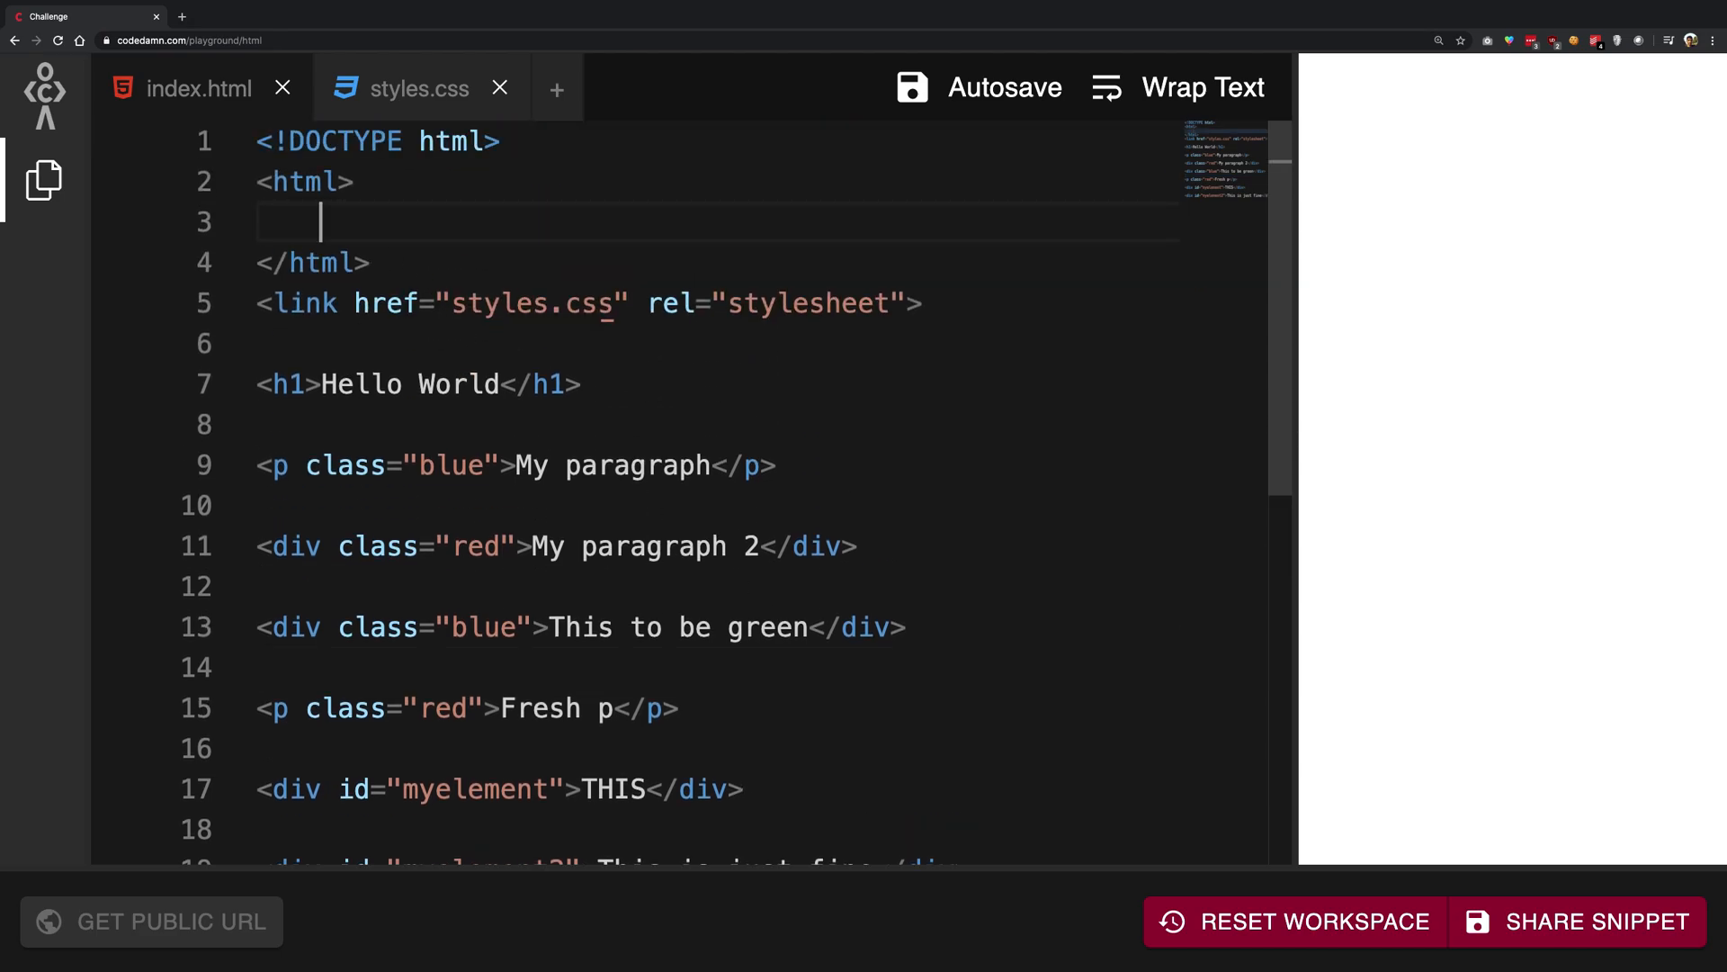
- Type empty <head> and <body> element pairs inside the html element
{"action": "type", "text": "<head>"}
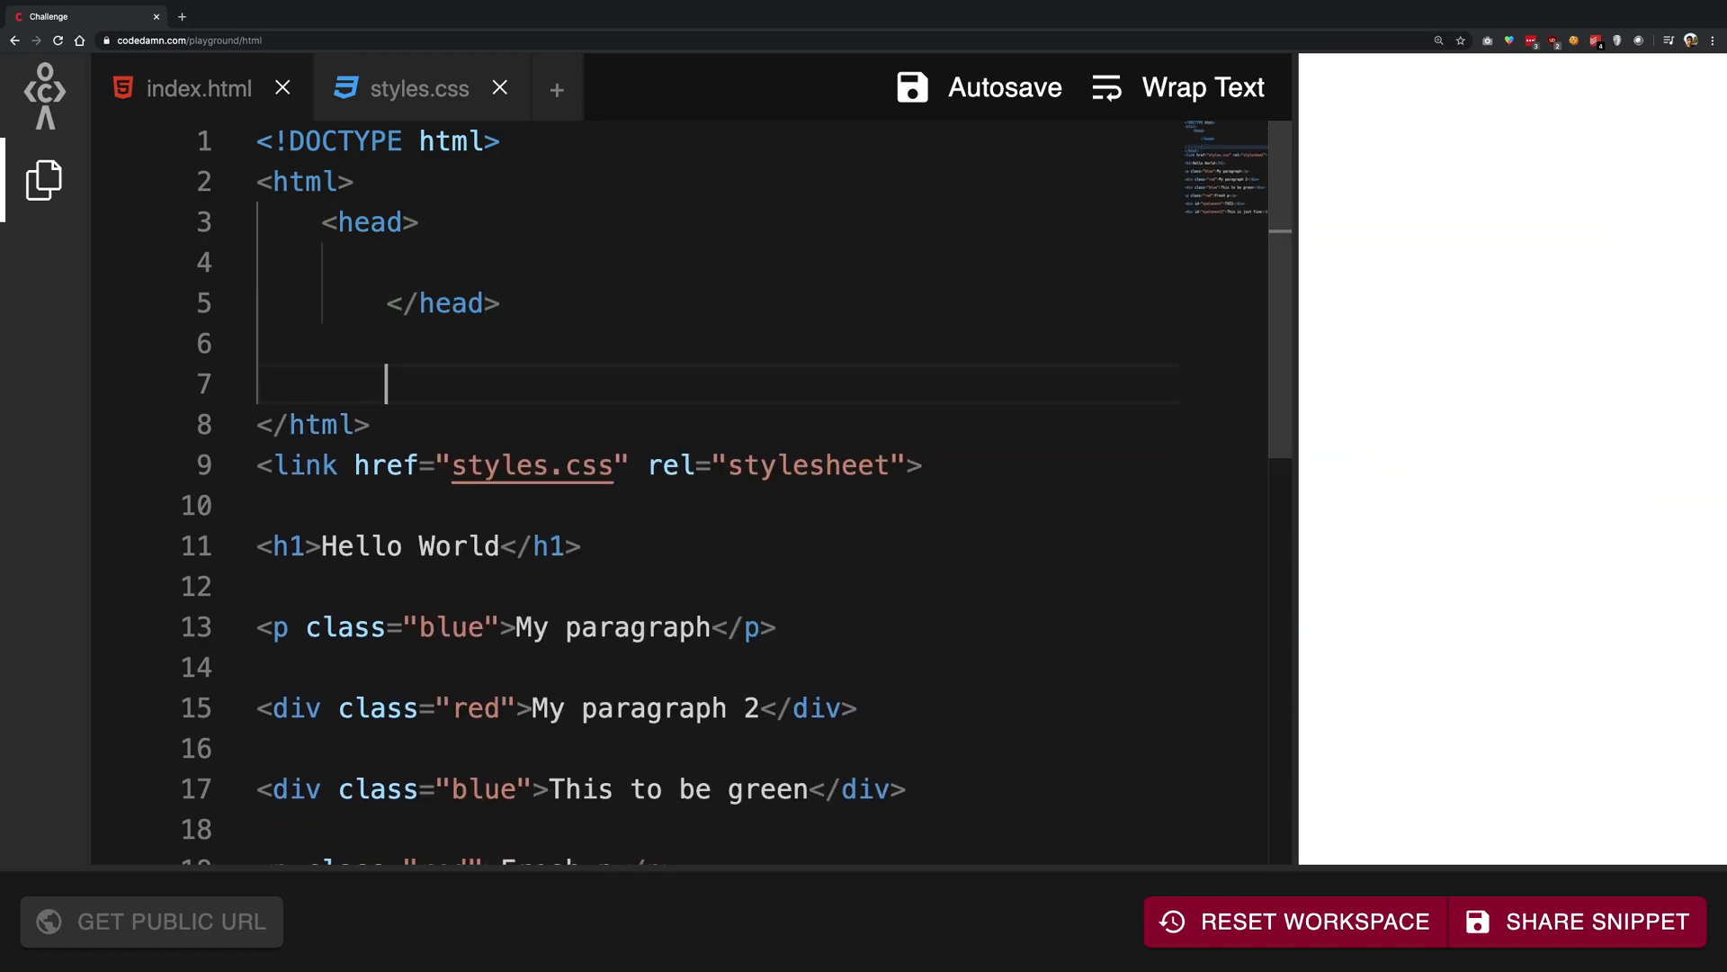
{"action": "type", "text": "<body>"}
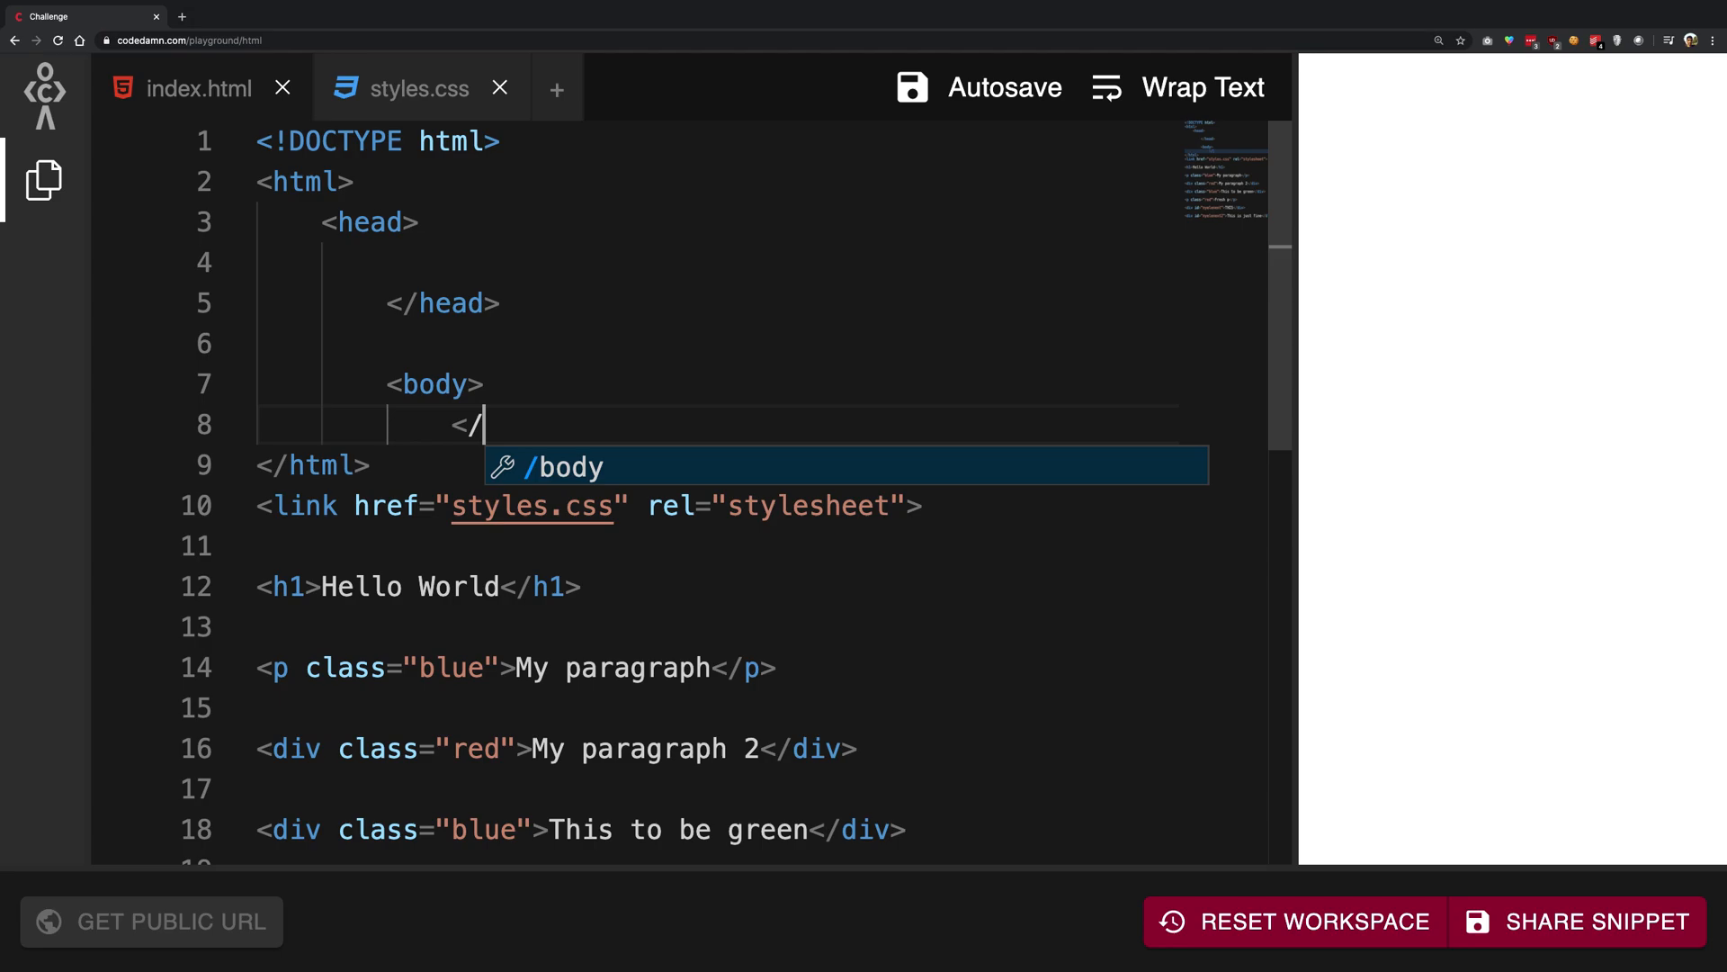
{"action": "key", "text": "Tab"}
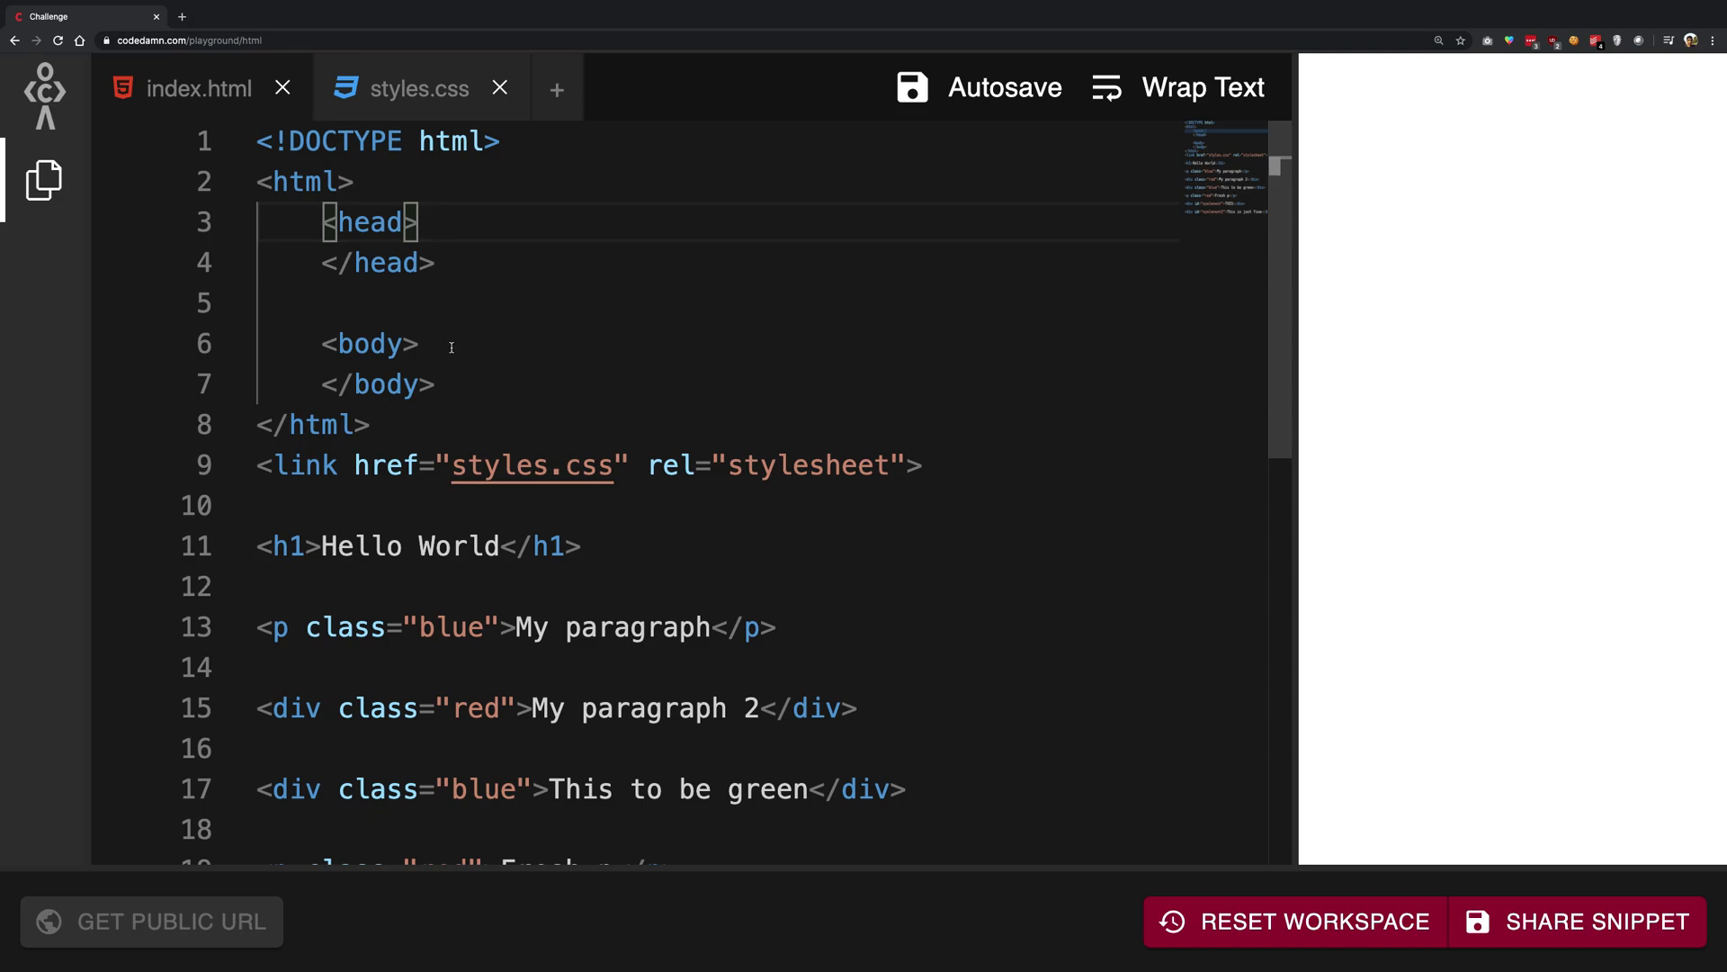
{"action": "left_click_drag", "start_coordinate": [318, 221], "coordinate": [433, 262]}
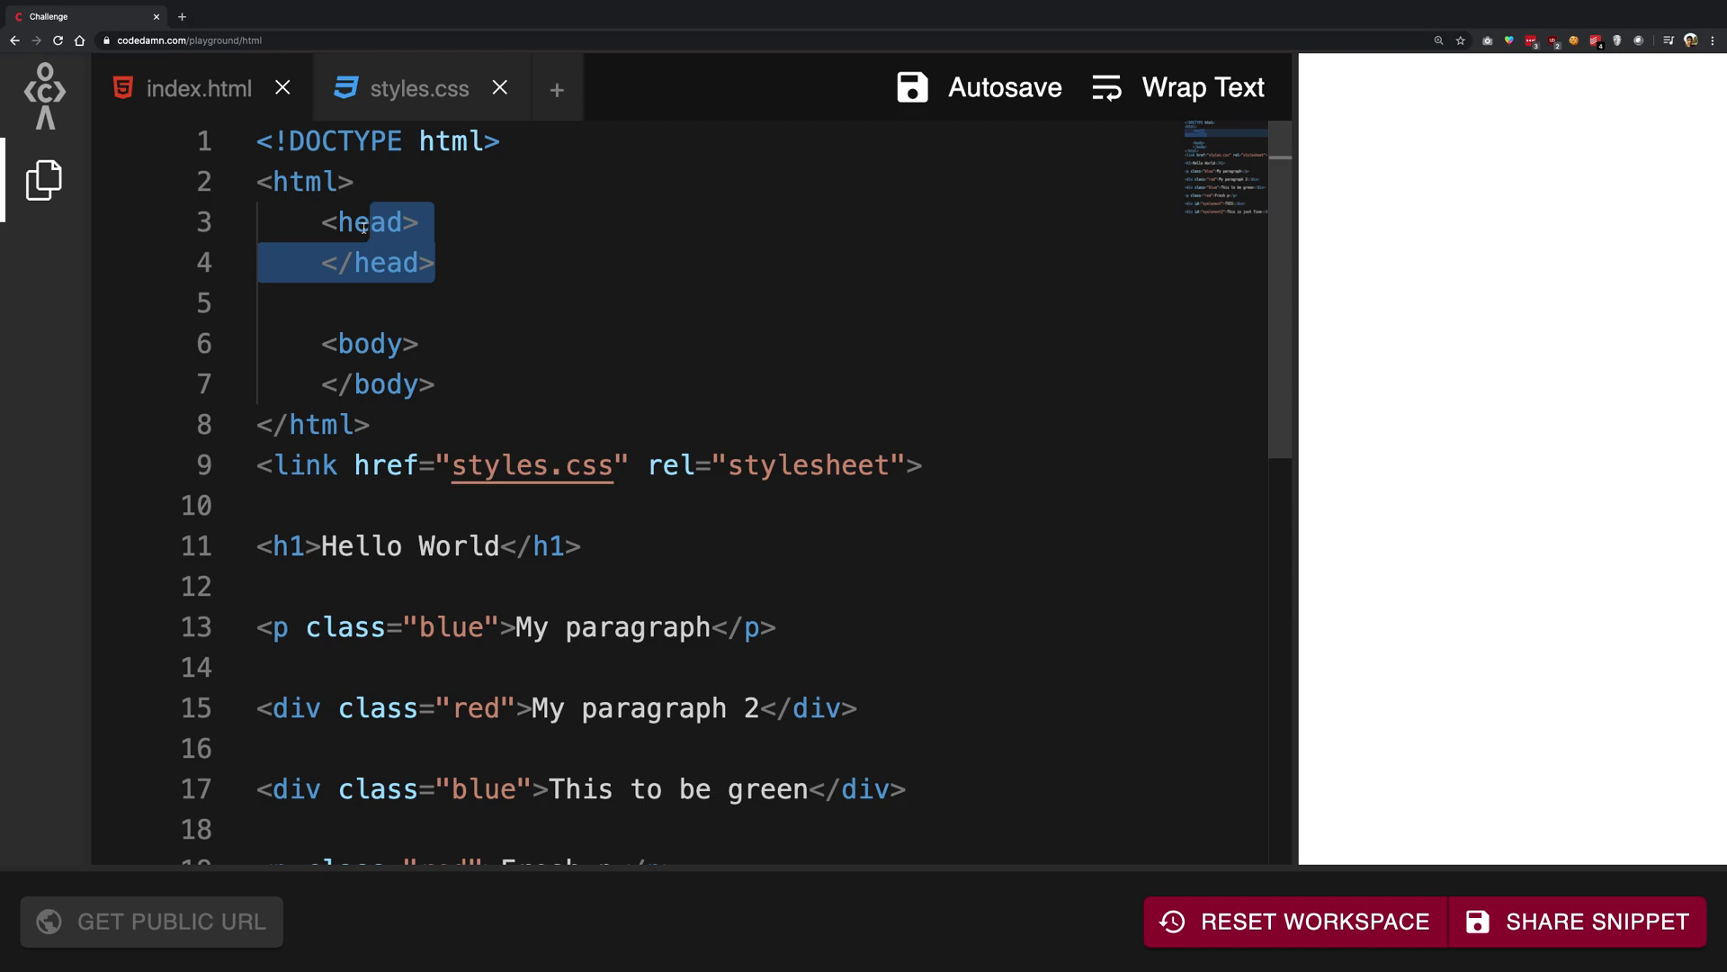
- Move the styles.css link into head and the Hello World heading into body
{"action": "left_click", "coordinate": [427, 262]}
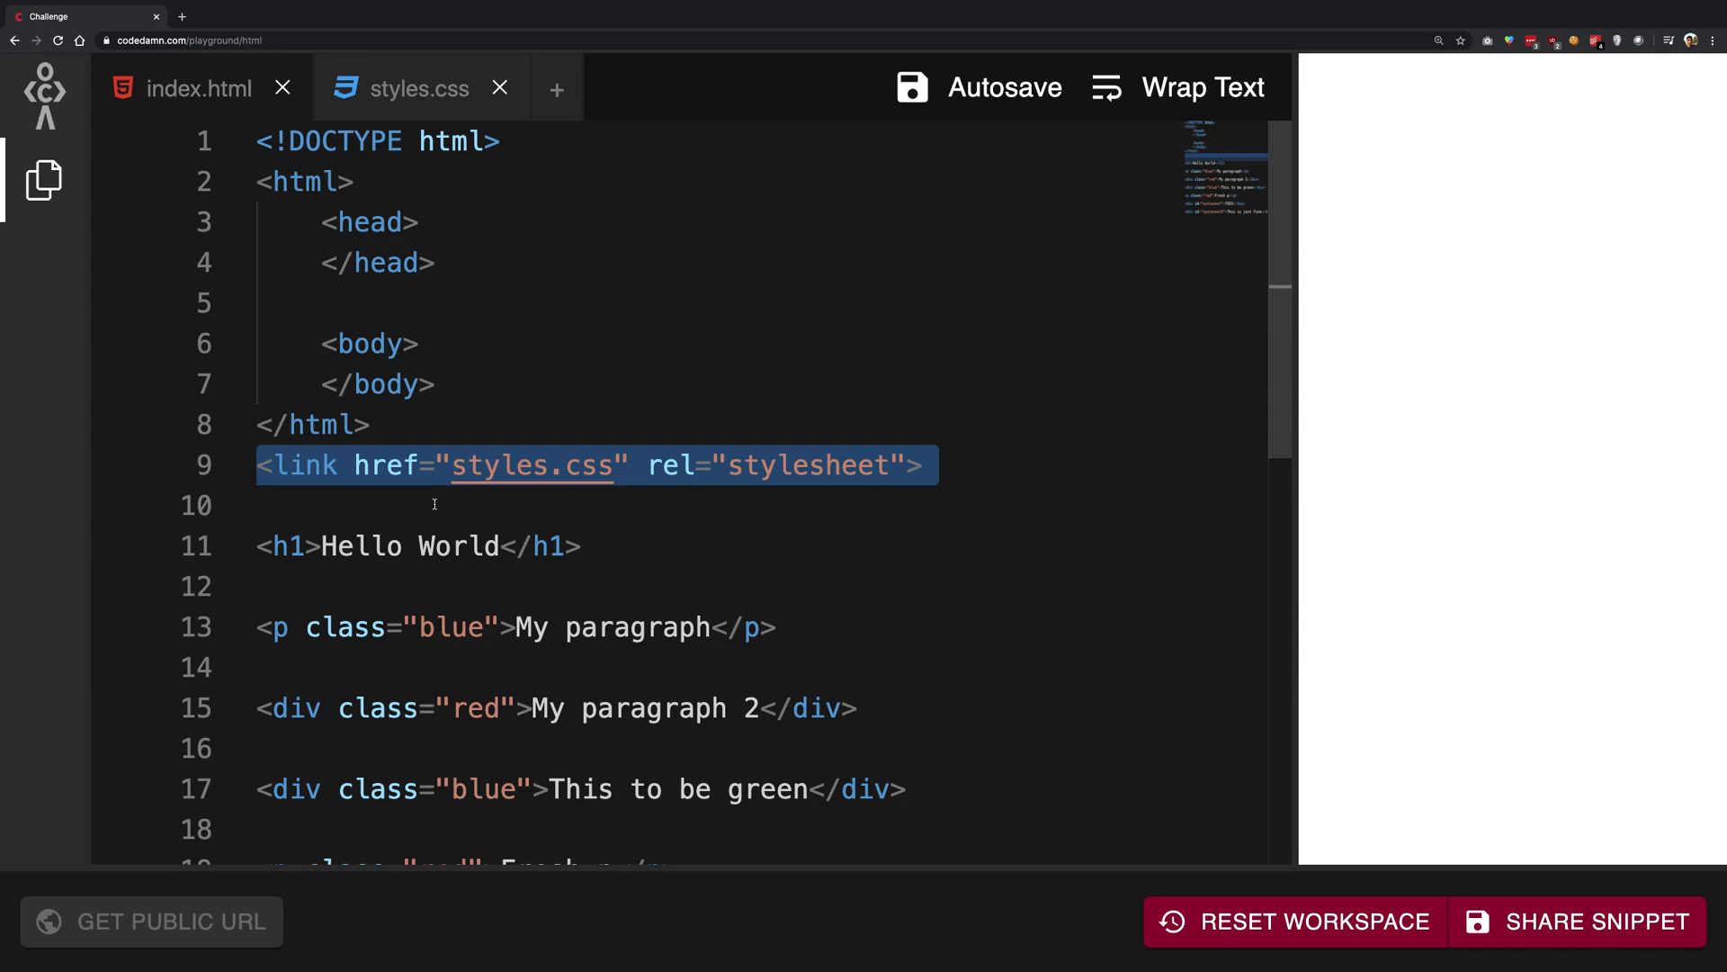
{"action": "mouse_move", "coordinate": [542, 444]}
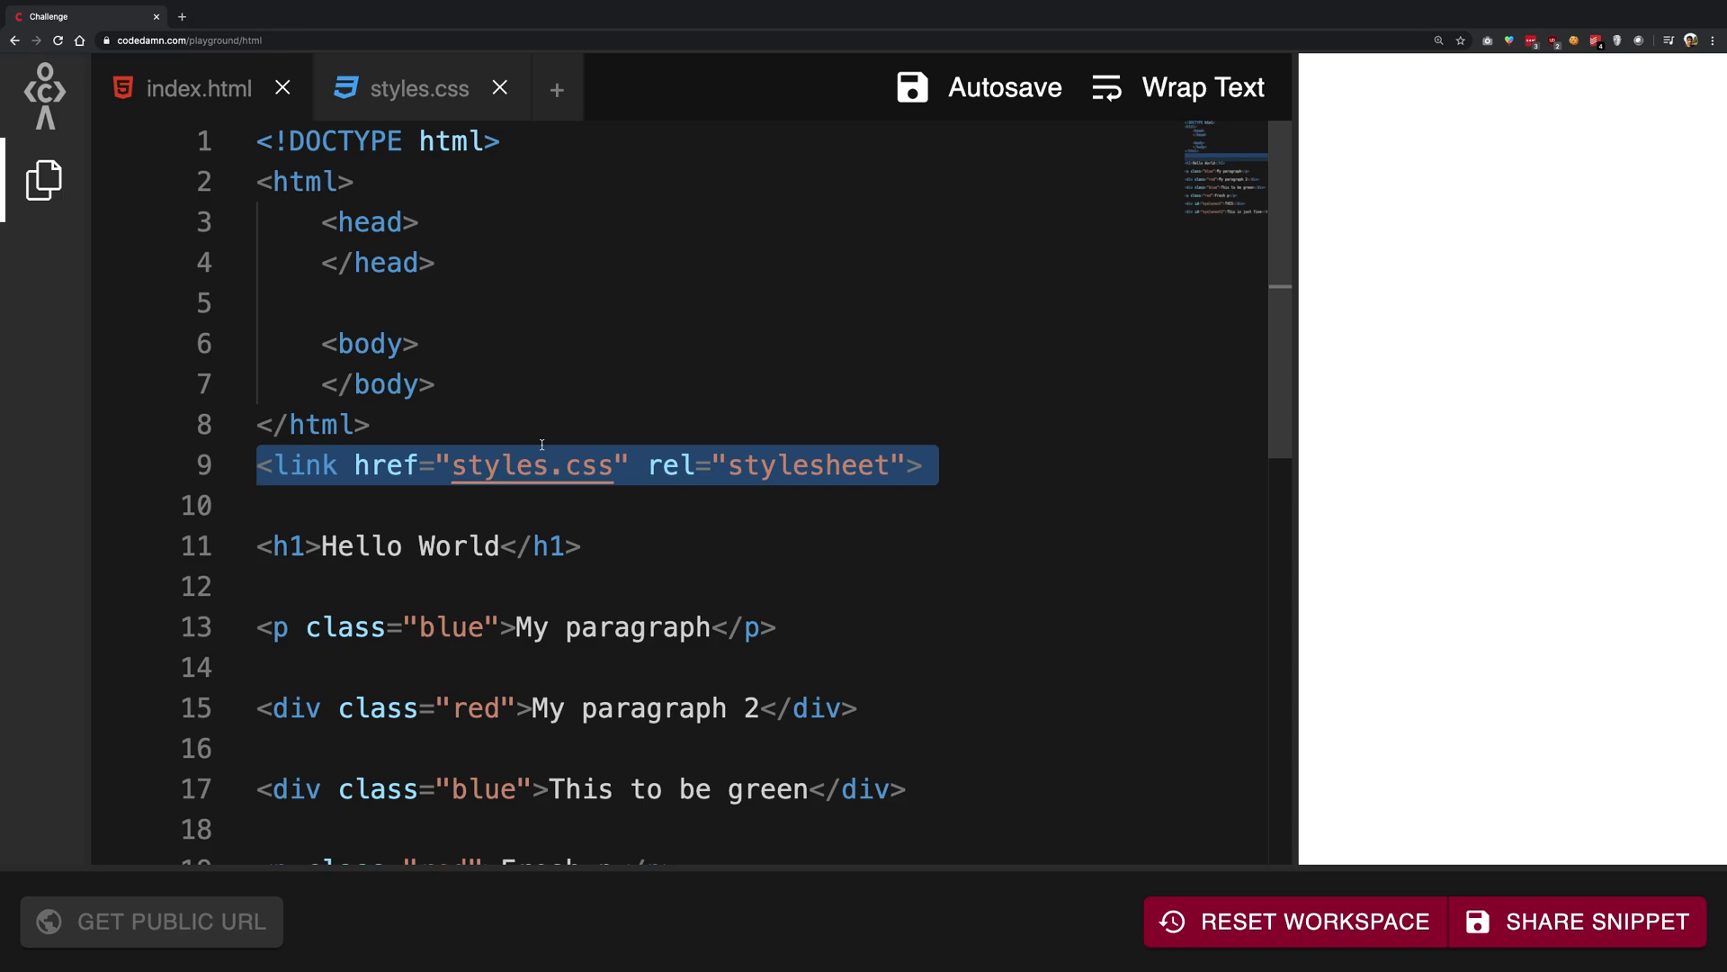
{"action": "mouse_move", "coordinate": [614, 403]}
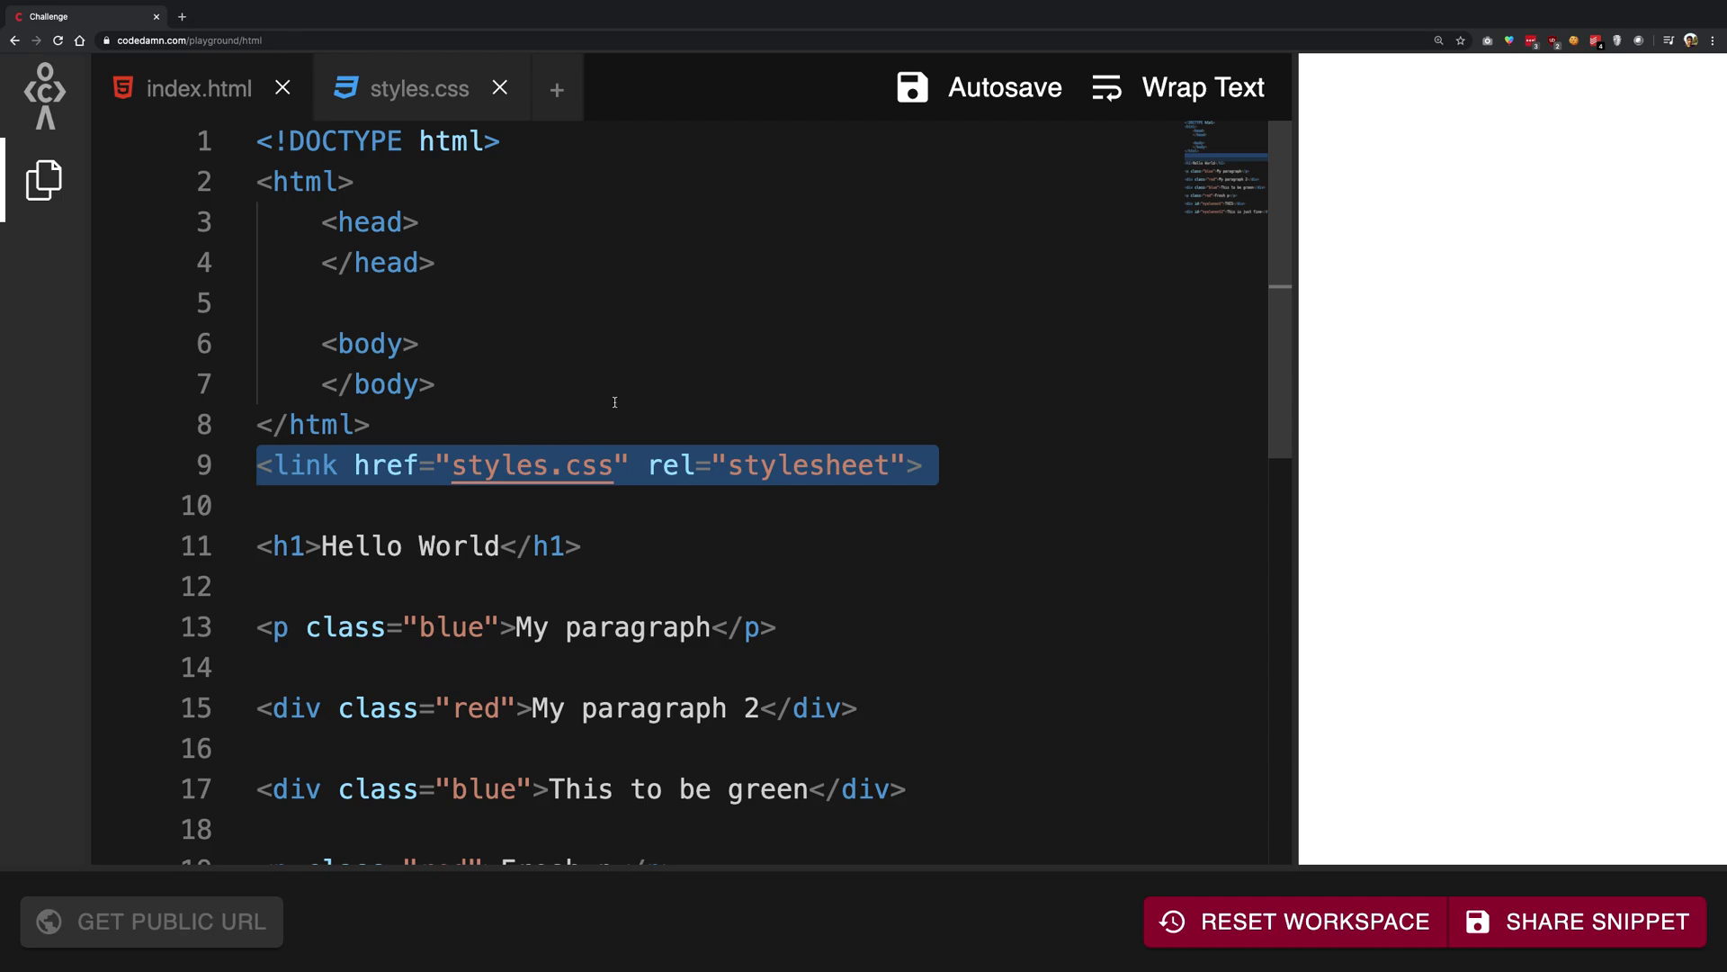
{"action": "mouse_move", "coordinate": [445, 250]}
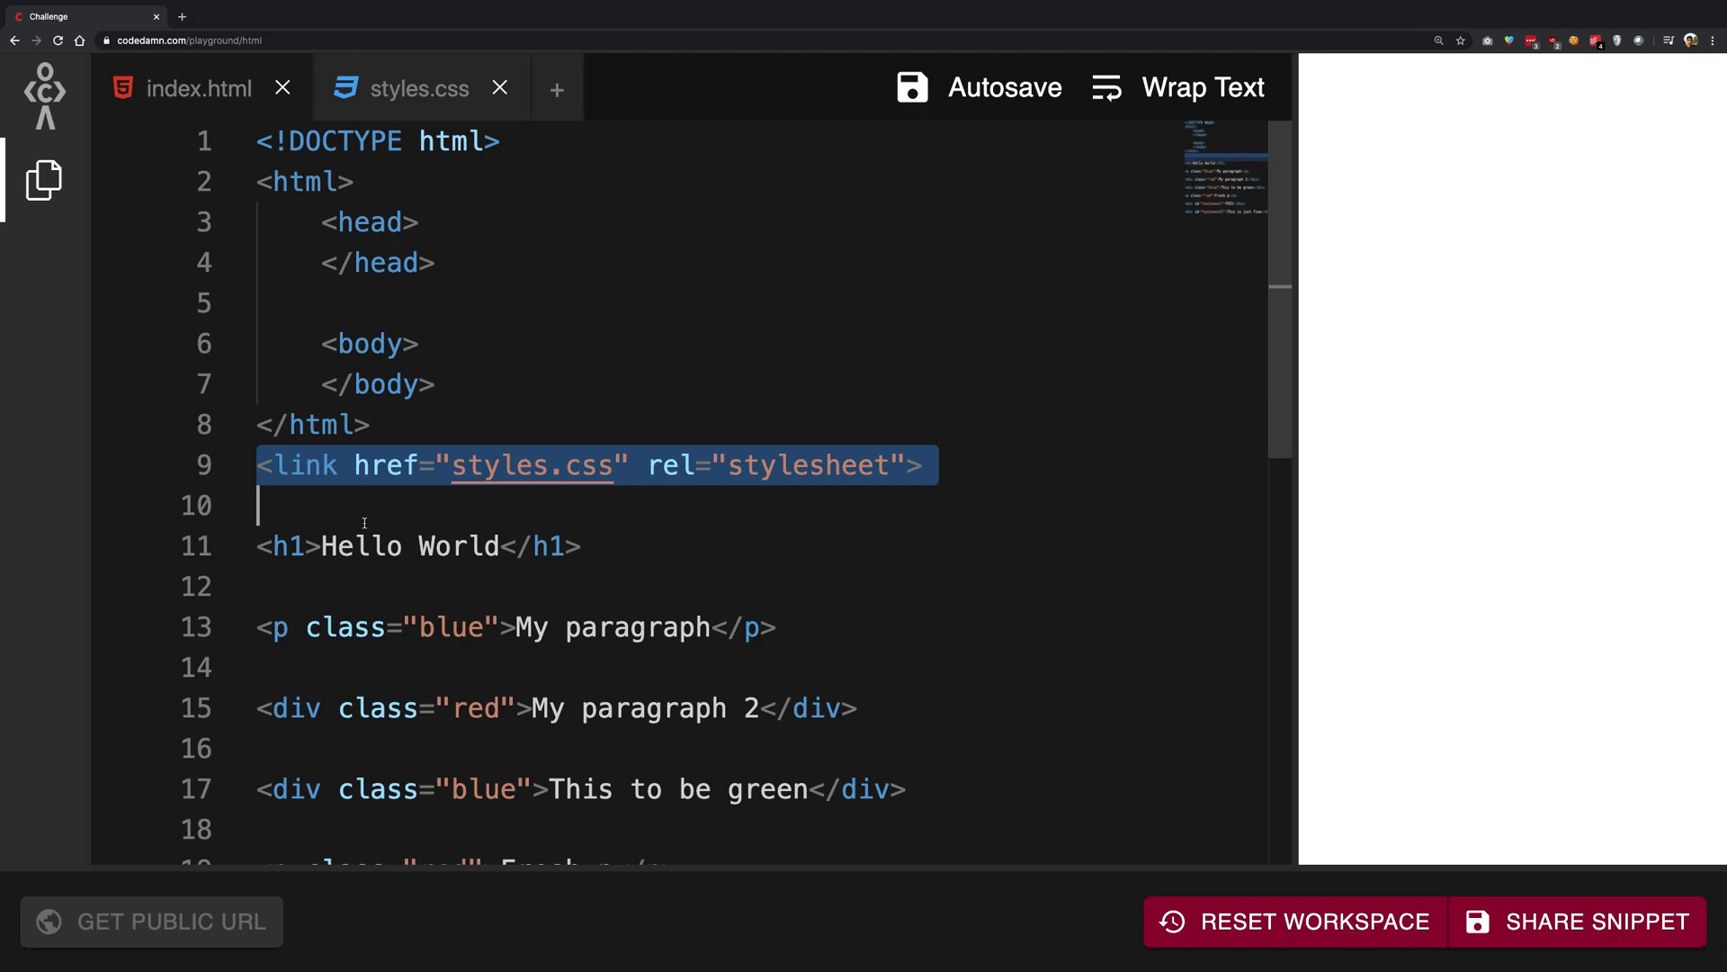
{"action": "key", "text": "Backspace"}
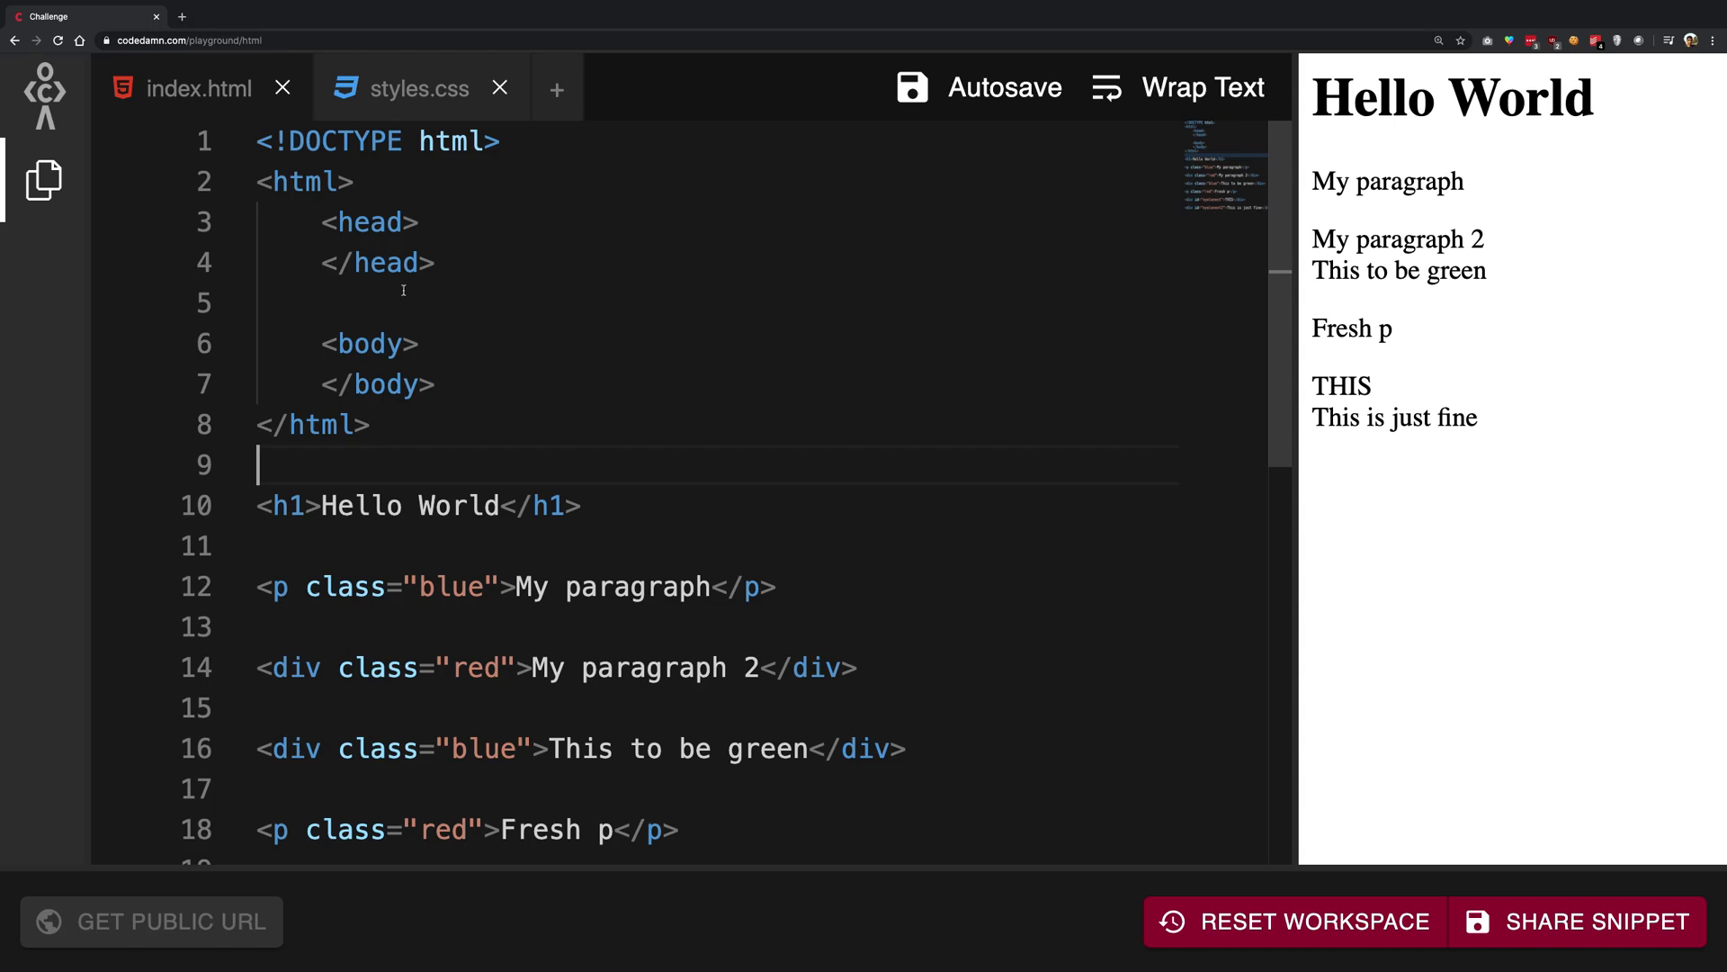
{"action": "type", "text": "<link href=\"styles.css\" rel=\"stylesheet\">"}
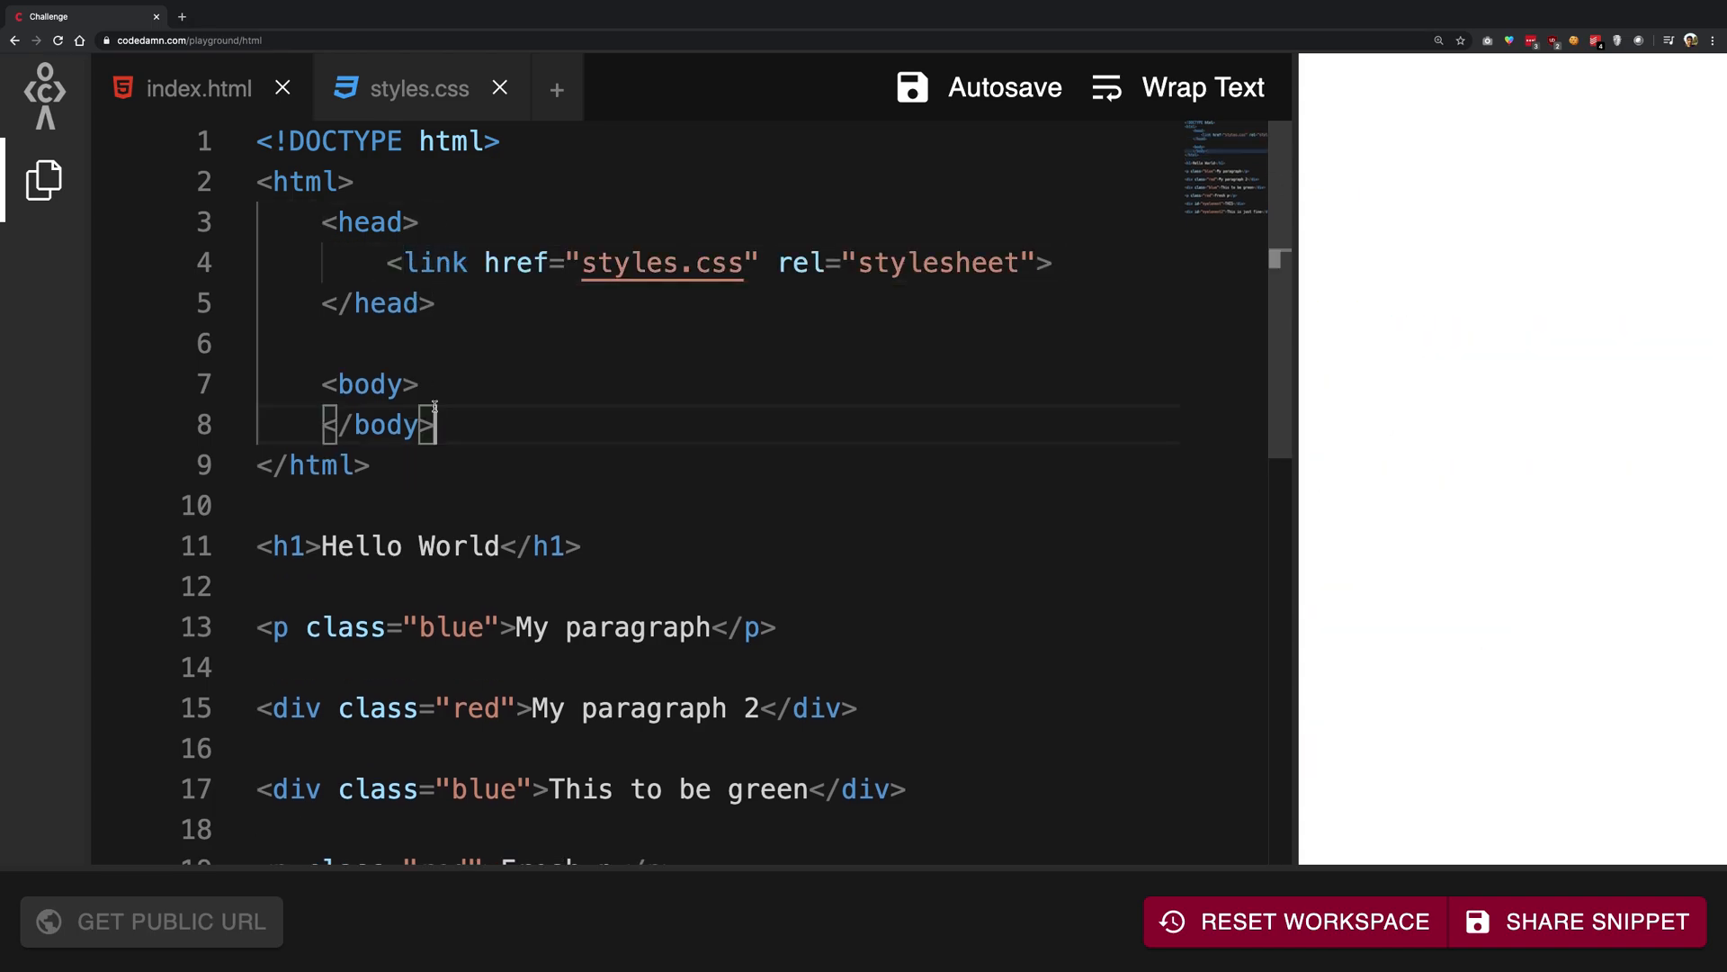
{"action": "scroll", "scroll_direction": "down", "scroll_amount": 3}
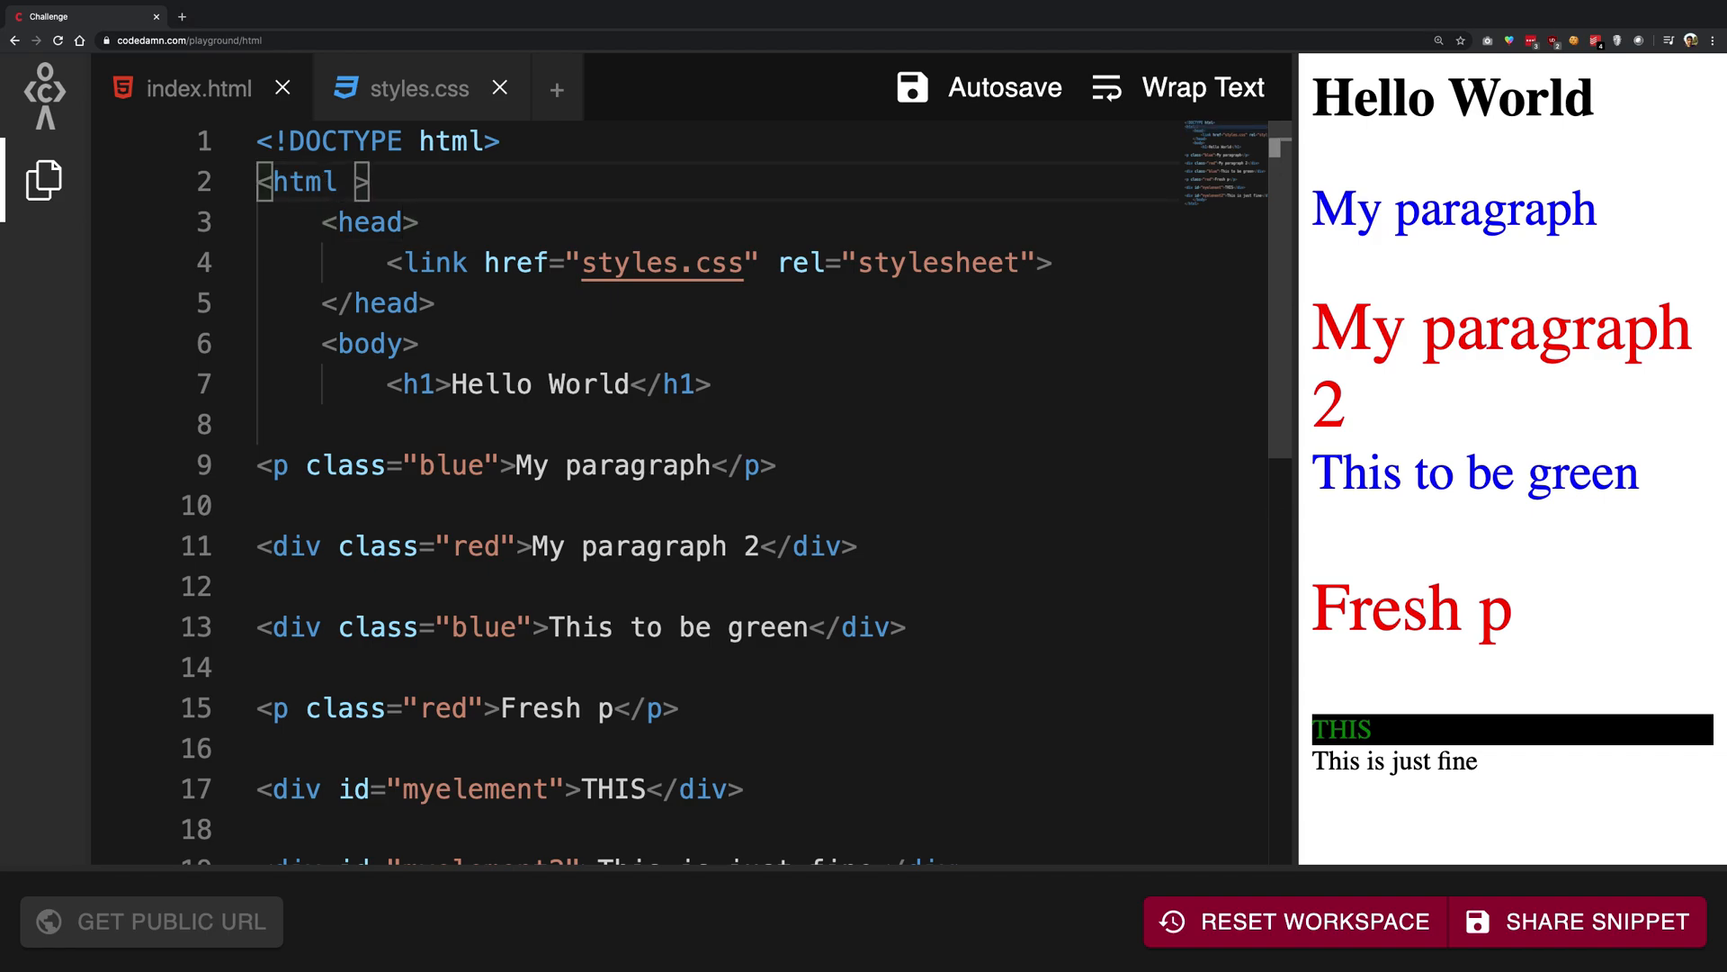
- Move </body> and </html> below the final myelement2 div
{"action": "type", "text": "l>"}
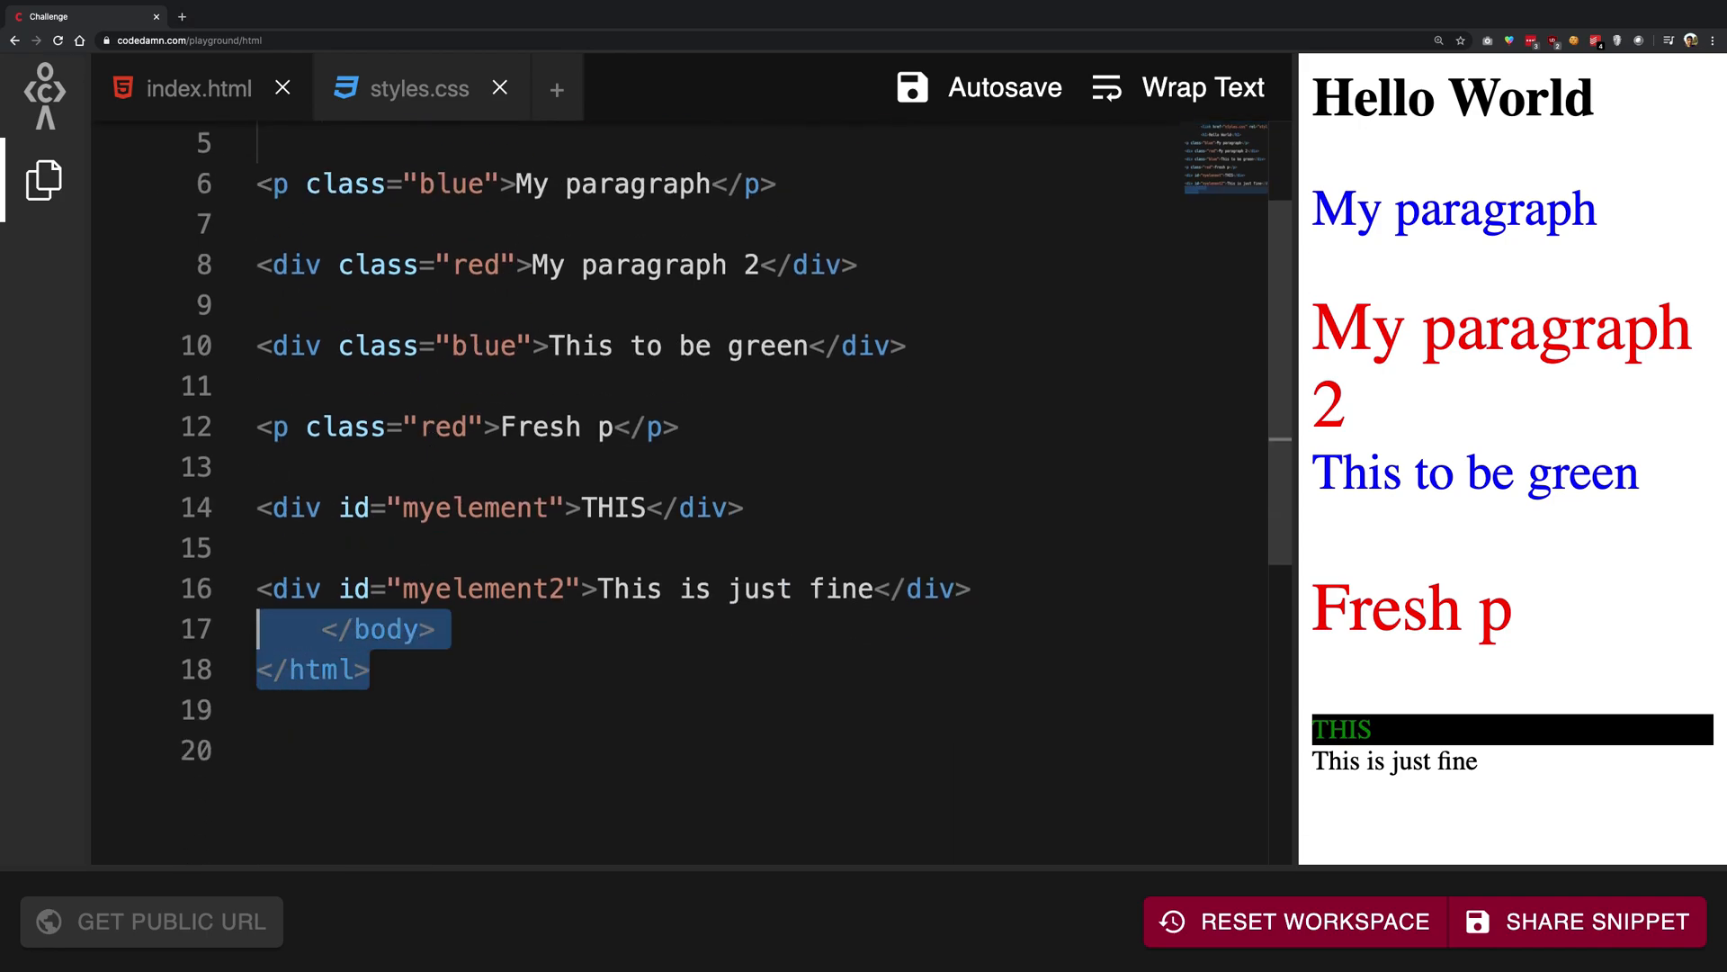
- Undo the DOCTYPE, html, head and body tags, leaving the link and content markup
{"action": "key", "text": "Delete"}
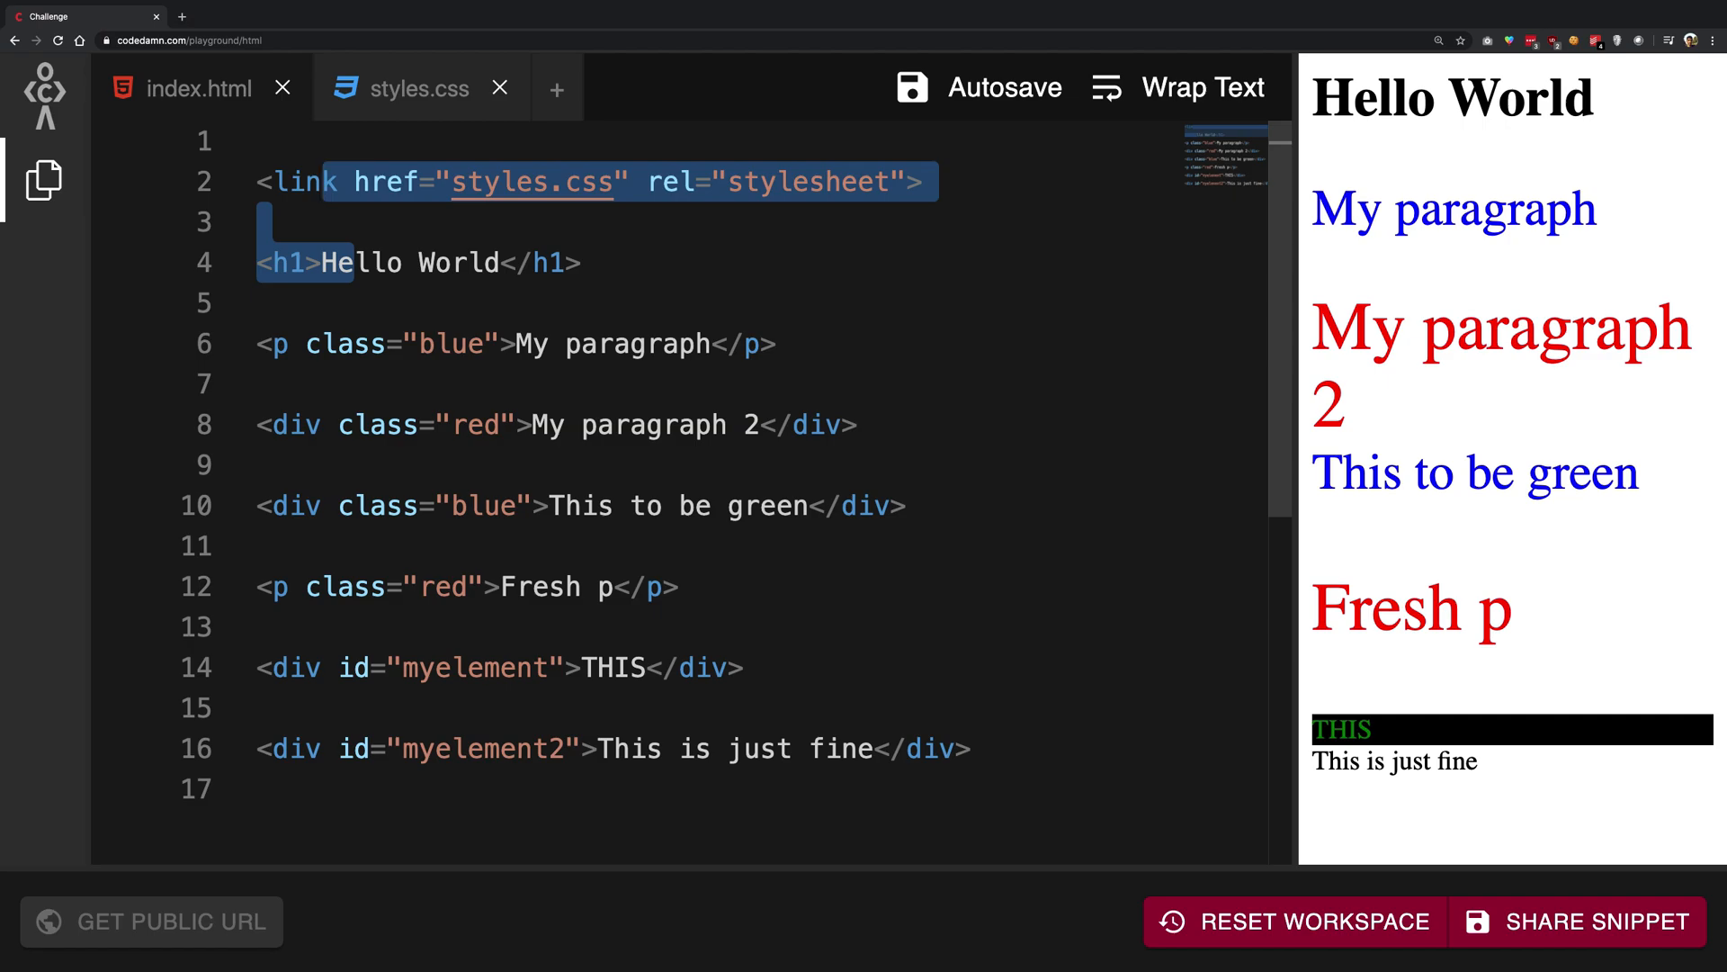
{"action": "left_click", "coordinate": [596, 330]}
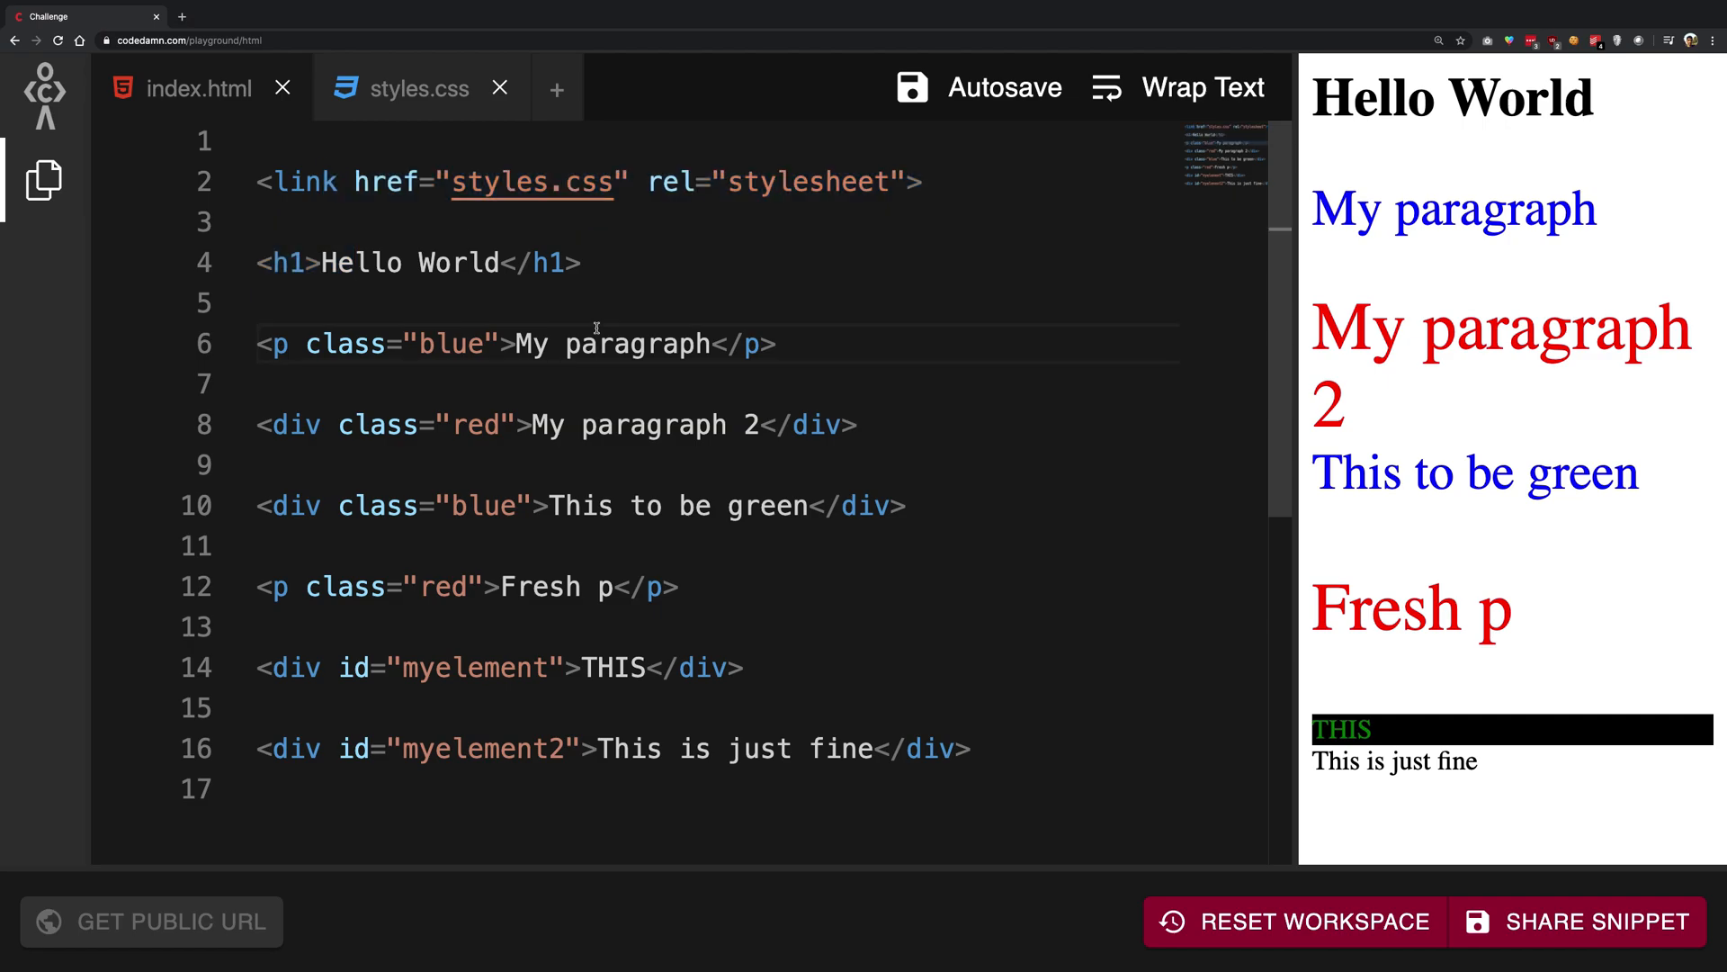
{"action": "left_click", "coordinate": [596, 343]}
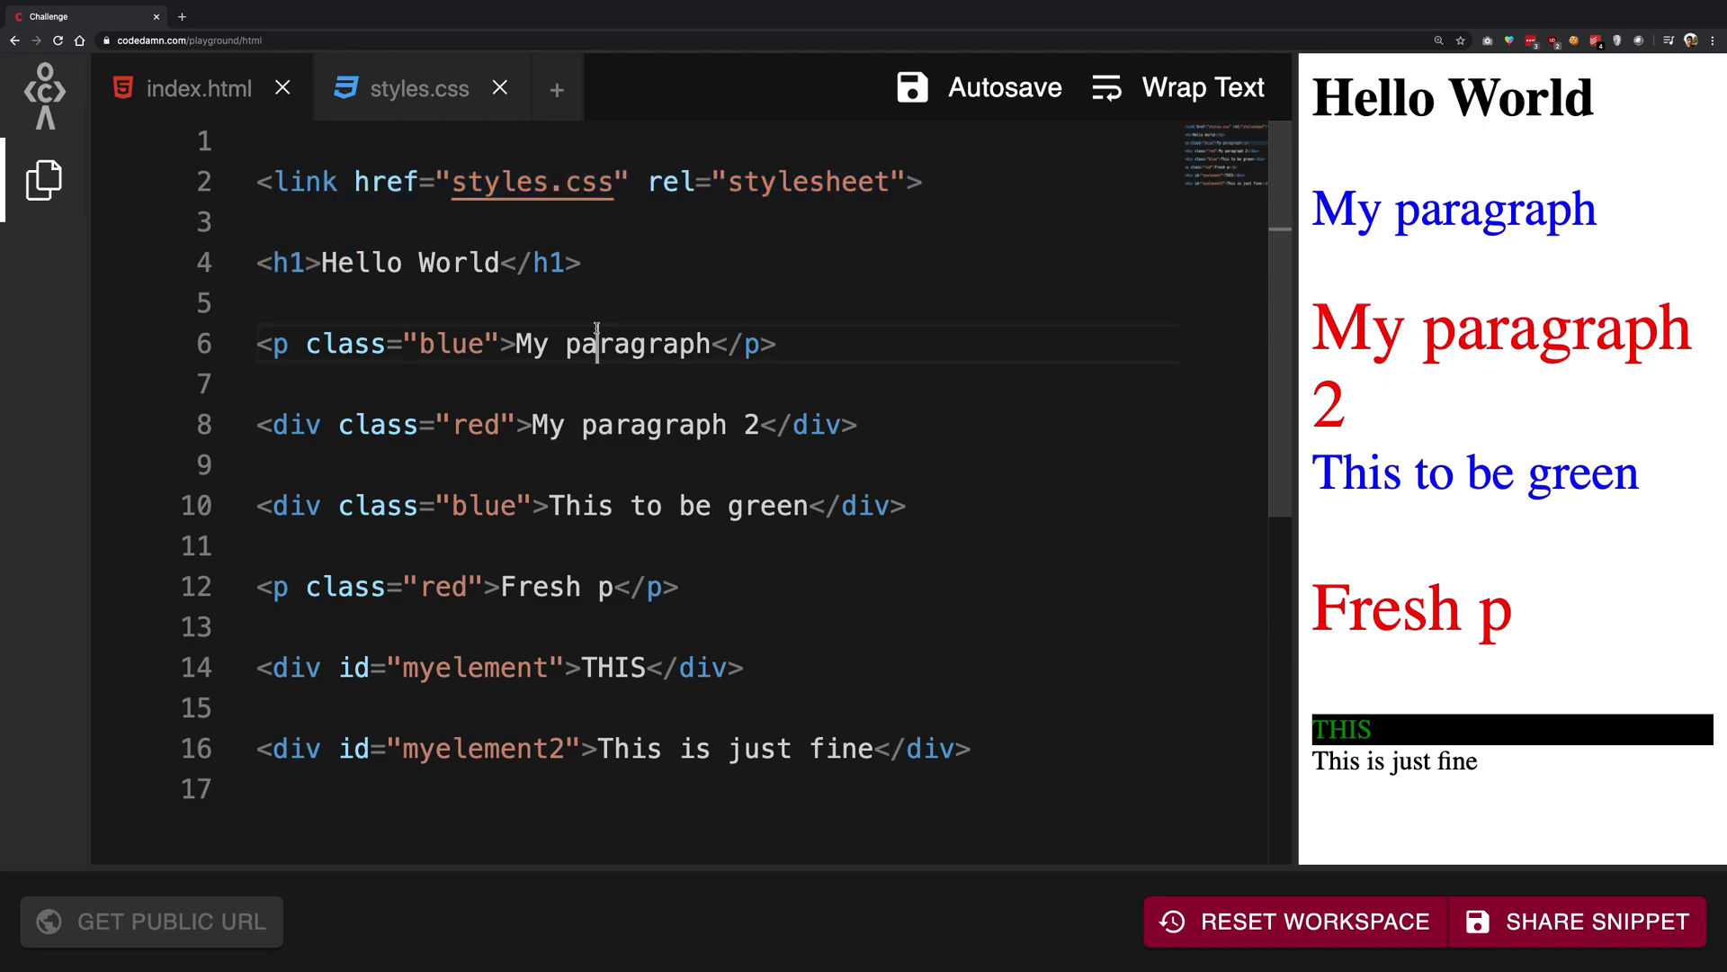